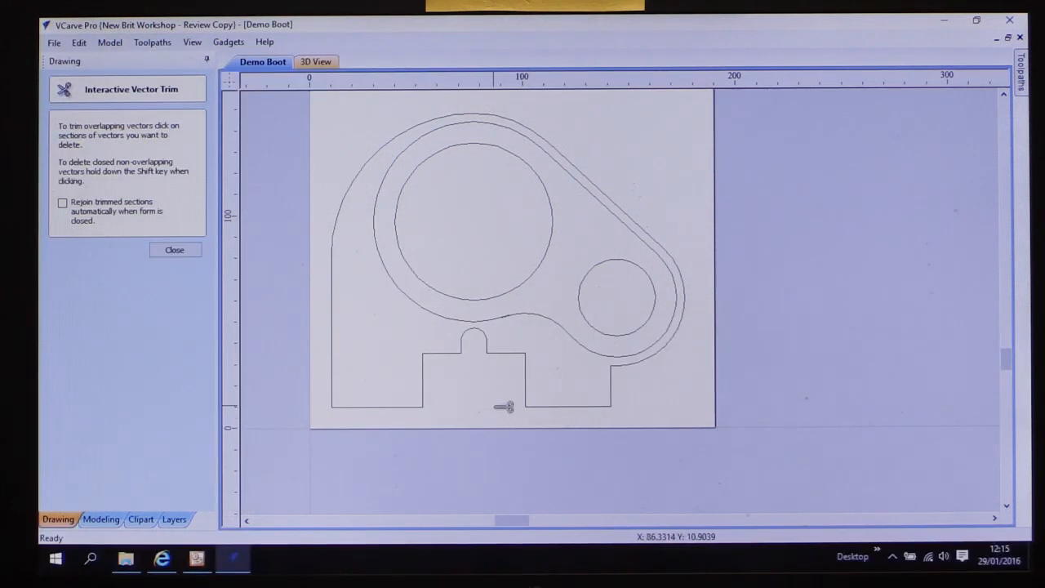
# Trim away an overlapping piece of the boot outline.
pyautogui.click(175, 250)
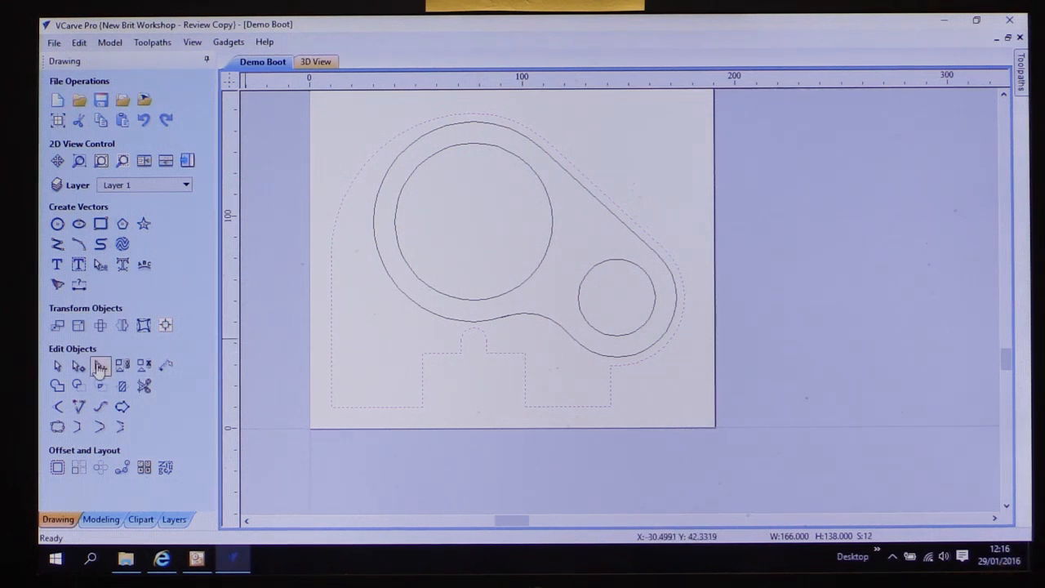
pyautogui.moveTo(58, 426)
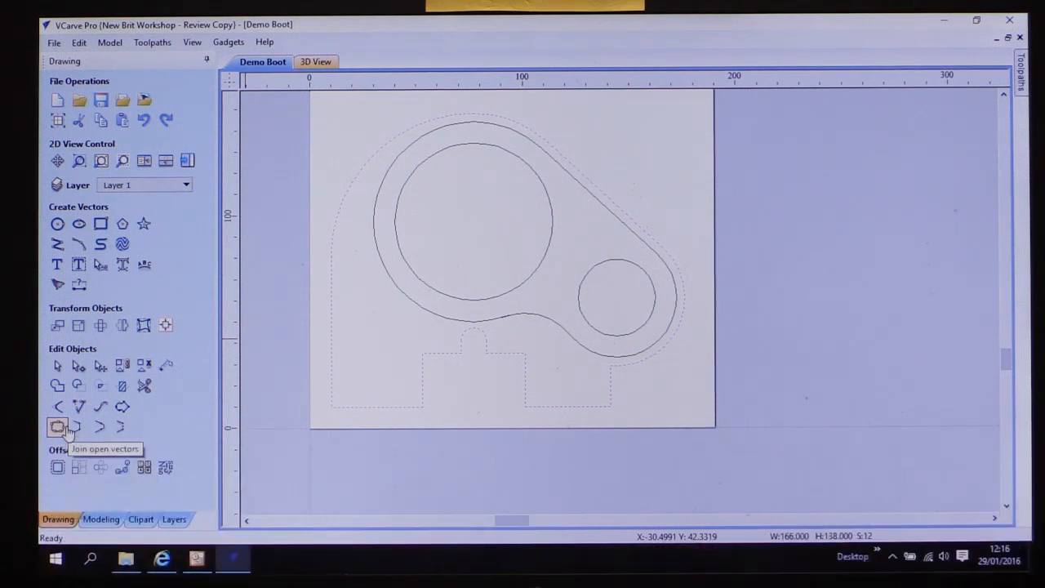
# Join the 12 open outline pieces into one closed boot vector.
pyautogui.click(57, 421)
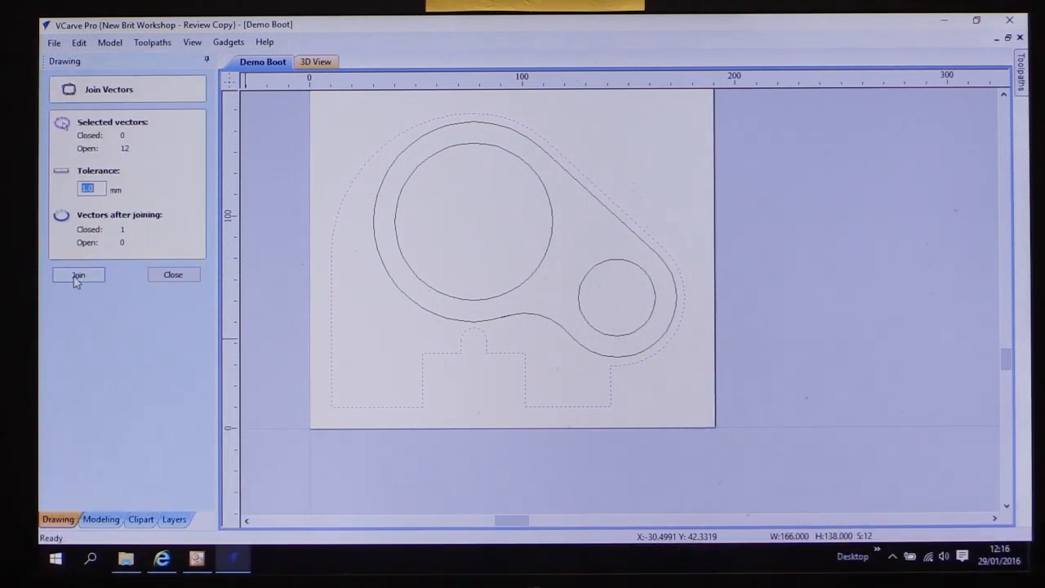
pyautogui.click(78, 274)
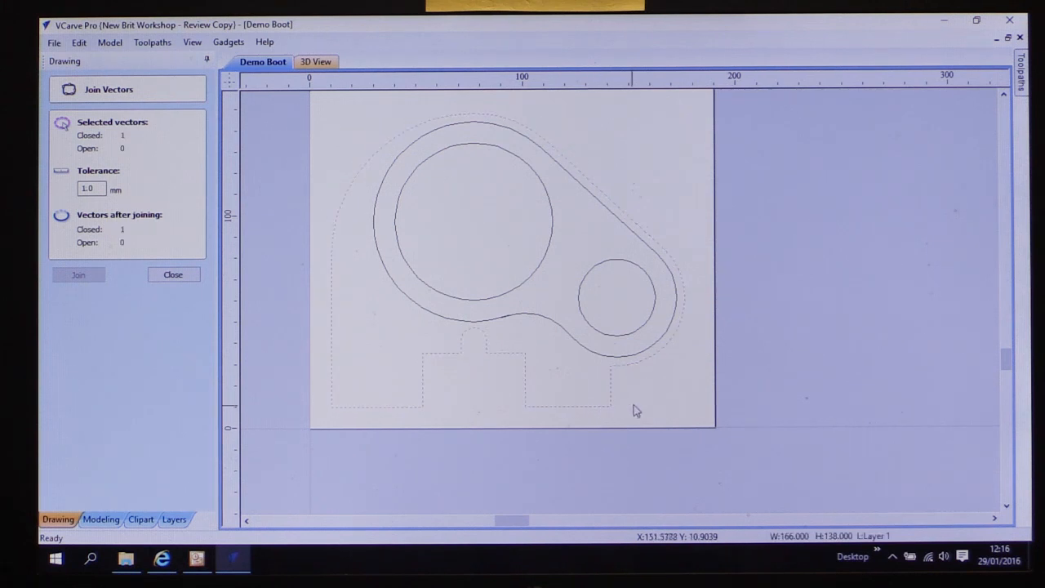
pyautogui.click(173, 274)
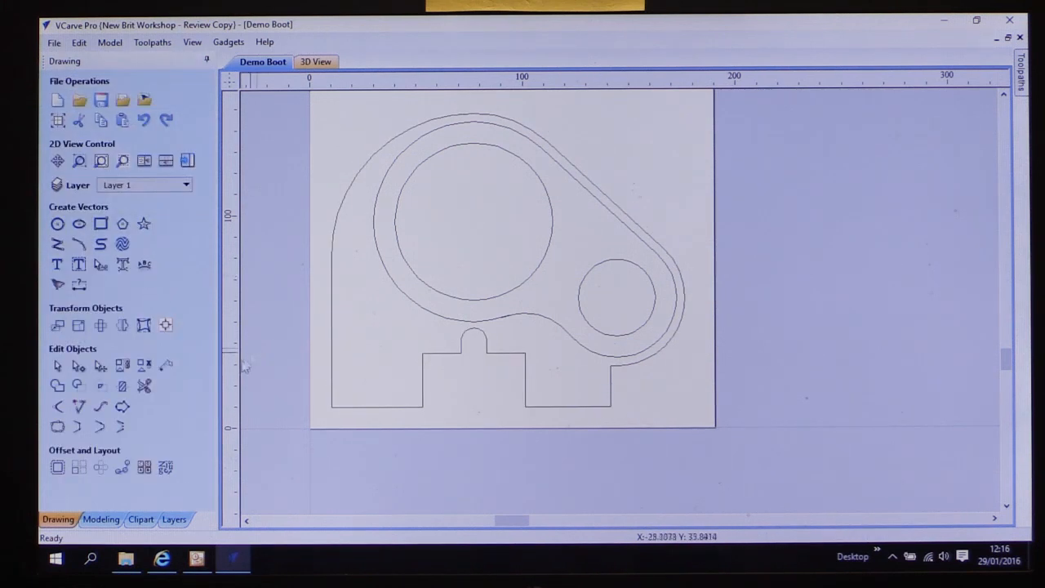
pyautogui.moveTo(57, 407)
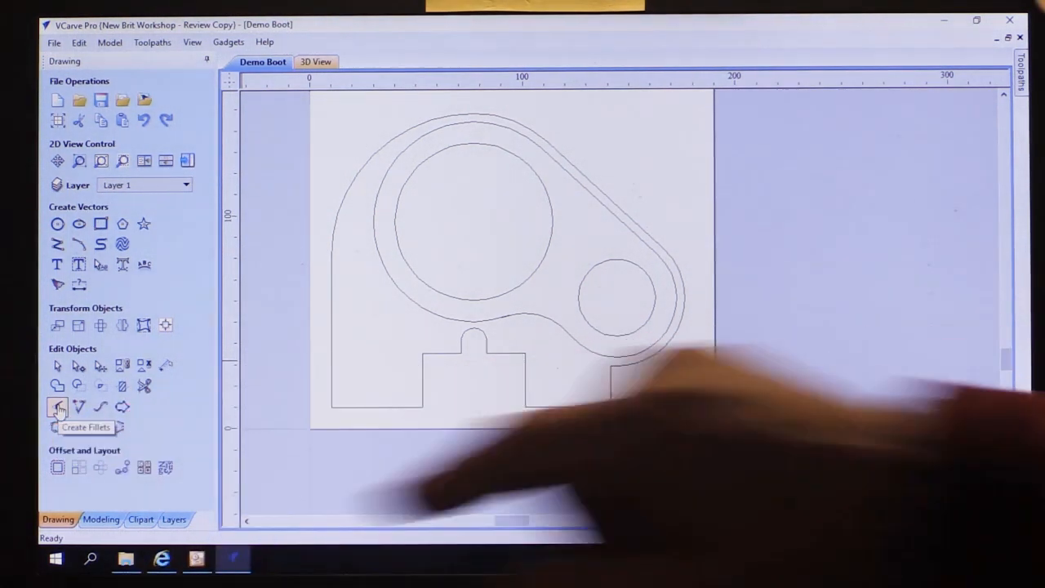
# Fillet a corner of the outer outline with a 7.0 mm radius.
pyautogui.click(55, 406)
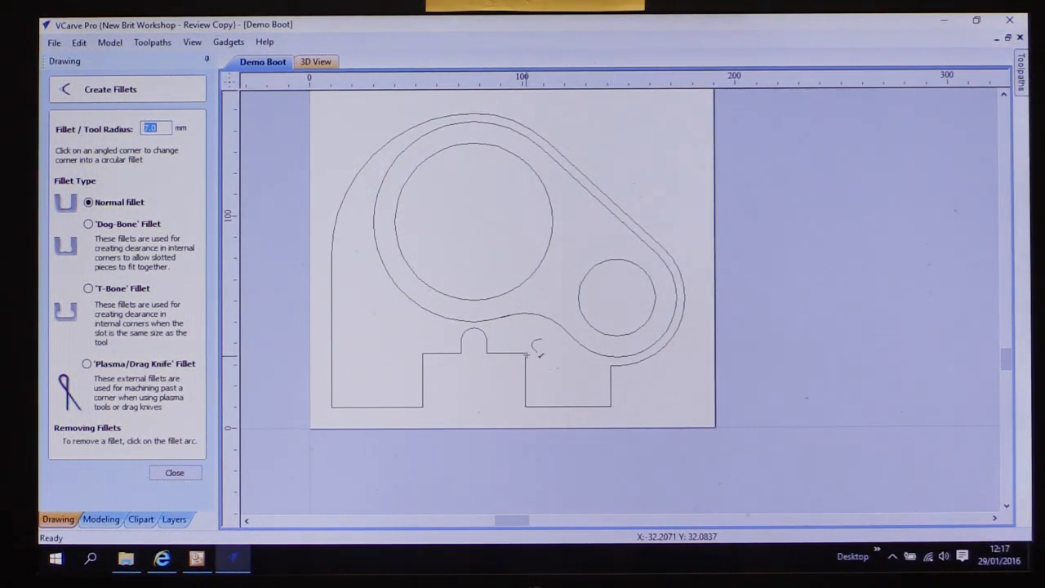
pyautogui.write('7.0')
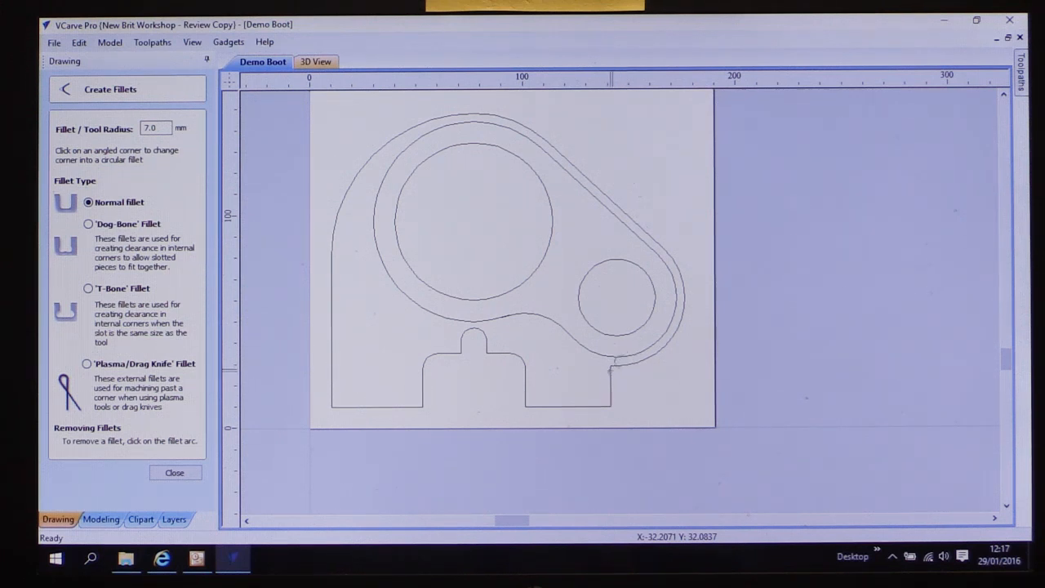
pyautogui.click(175, 474)
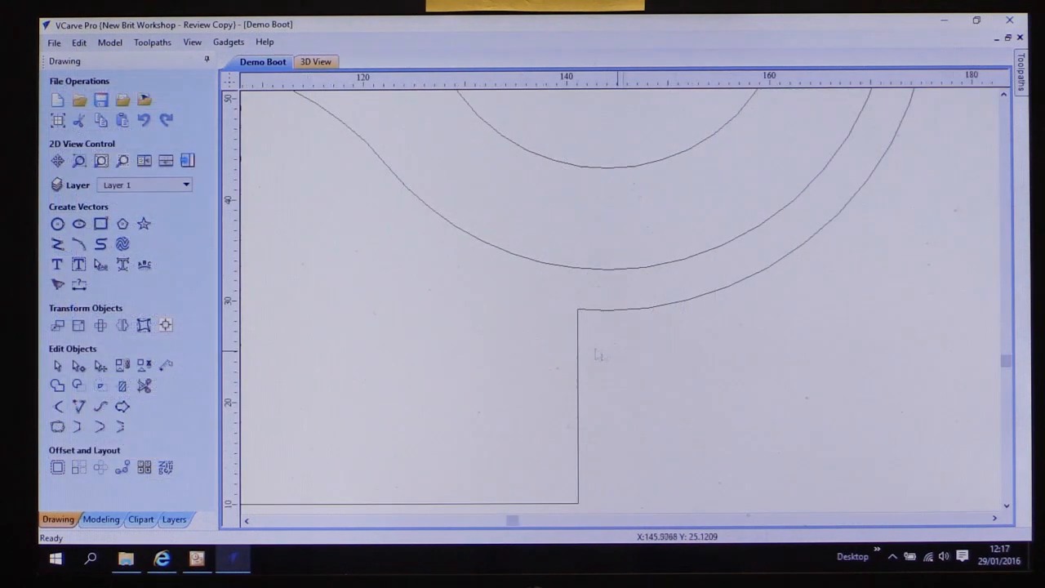
# Draw a short horizontal line running right from the notch's top corner.
pyautogui.click(53, 242)
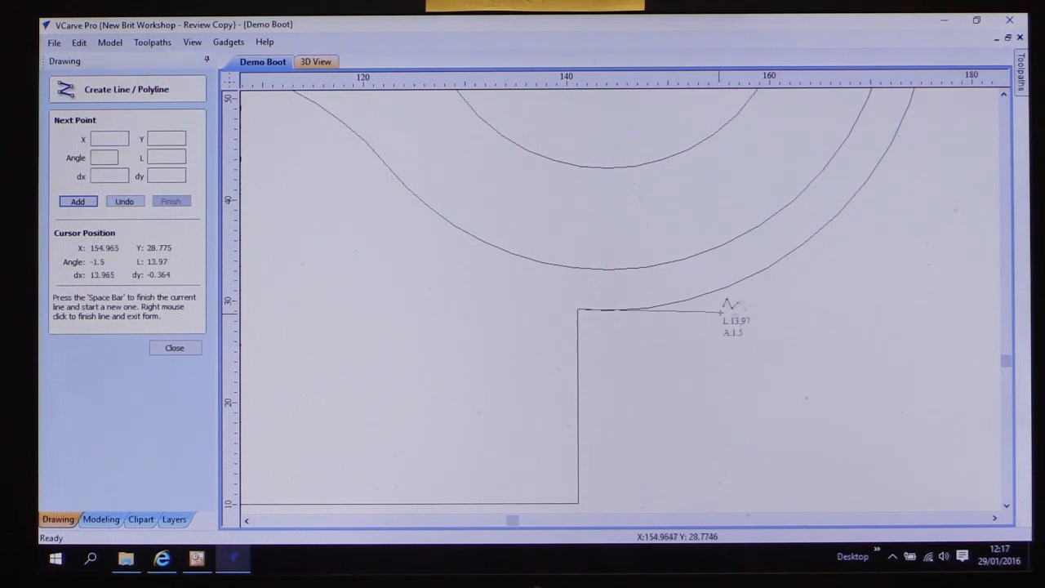
pyautogui.moveTo(814, 305)
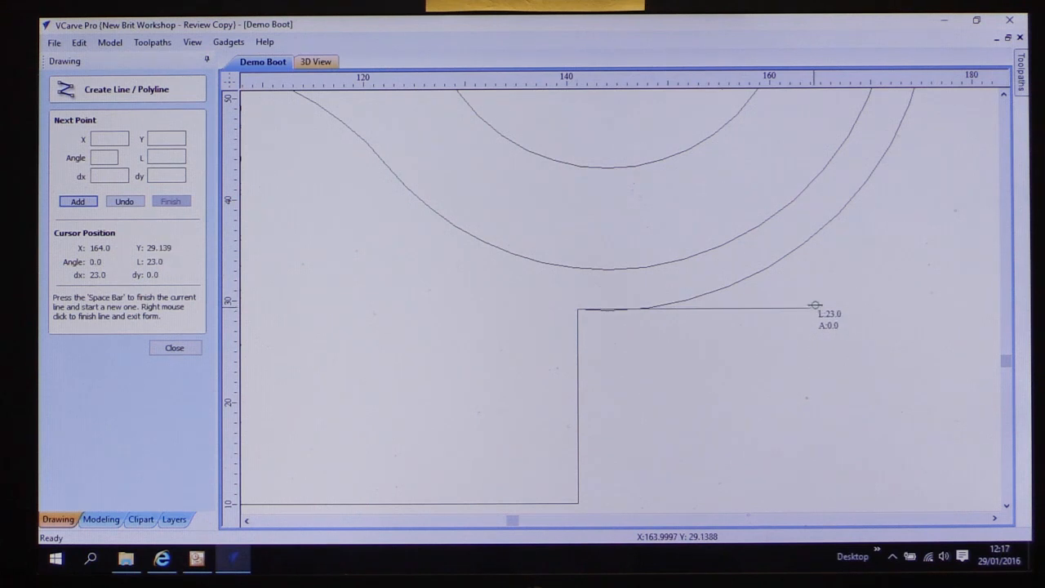
pyautogui.moveTo(830, 317)
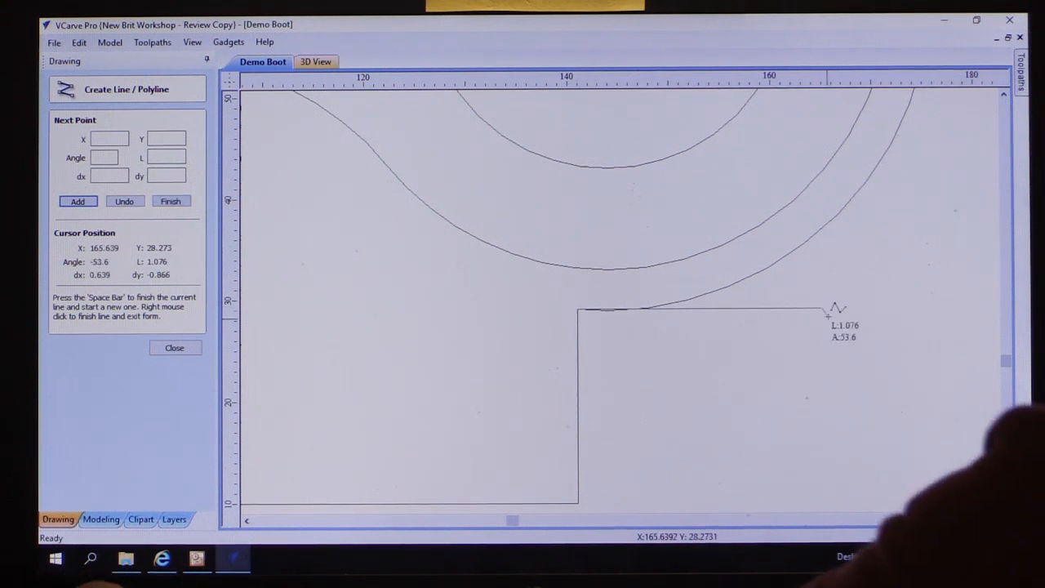
pyautogui.click(173, 347)
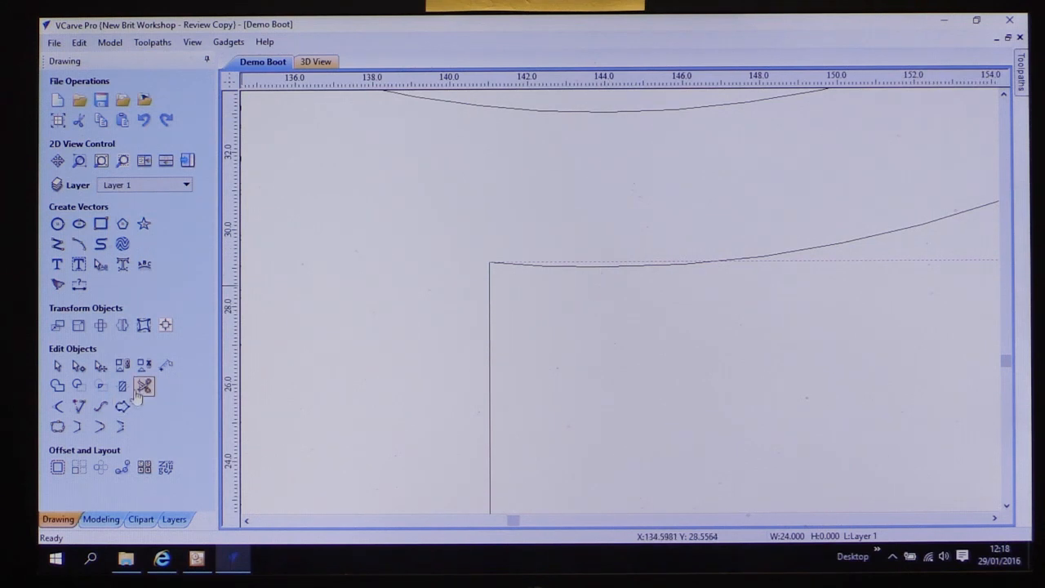
# Trim the excess line and arc where they cross, leaving a straight step into the curve.
pyautogui.click(143, 386)
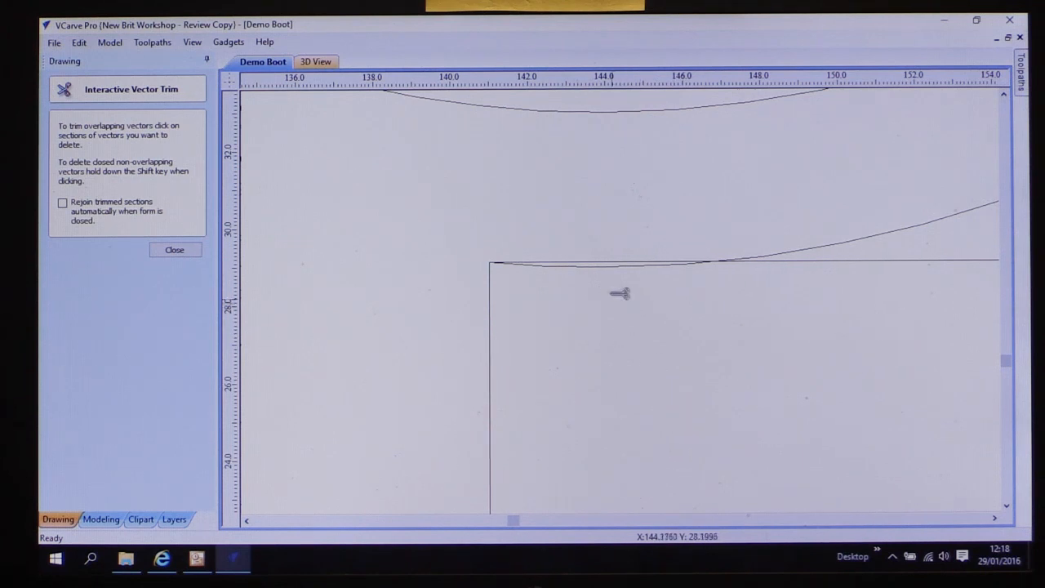
pyautogui.moveTo(594, 317)
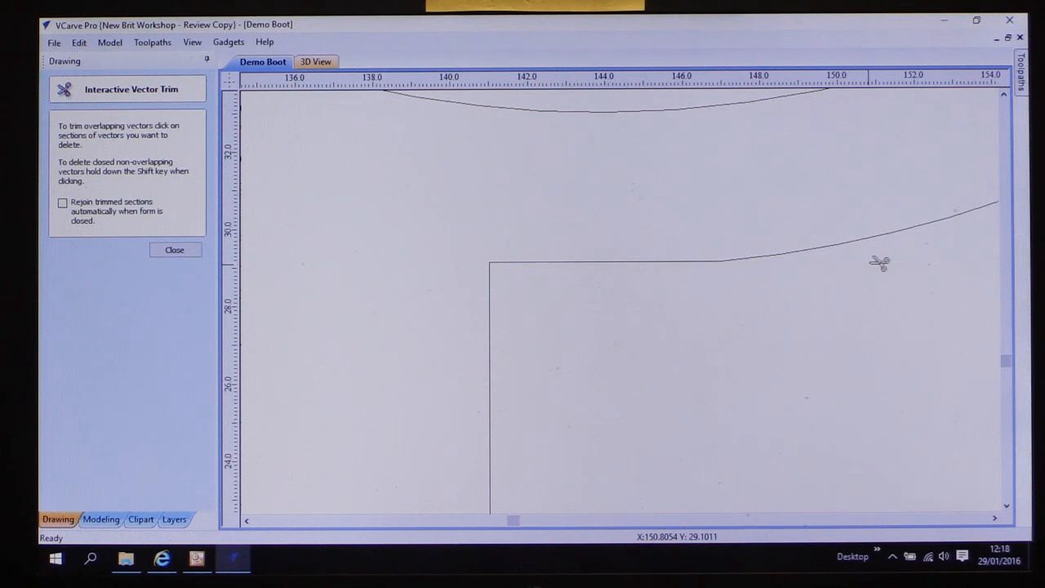
pyautogui.moveTo(722, 362)
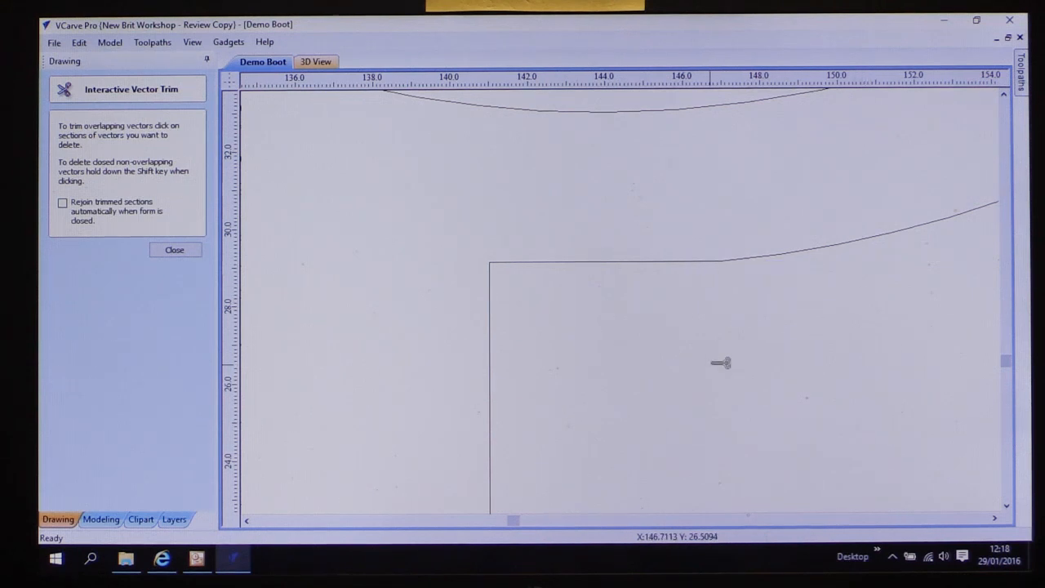
pyautogui.moveTo(175, 250)
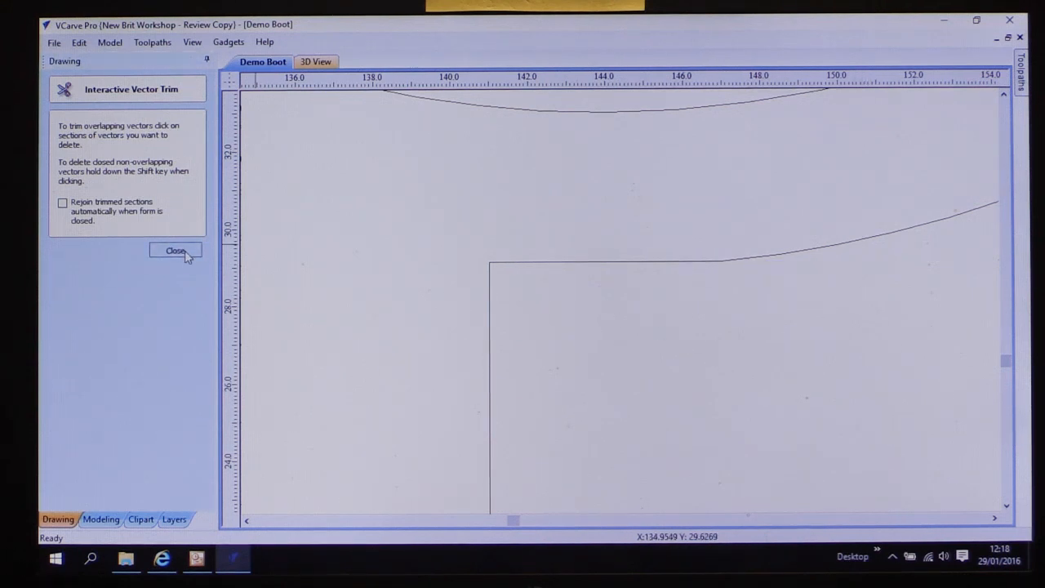
pyautogui.click(173, 252)
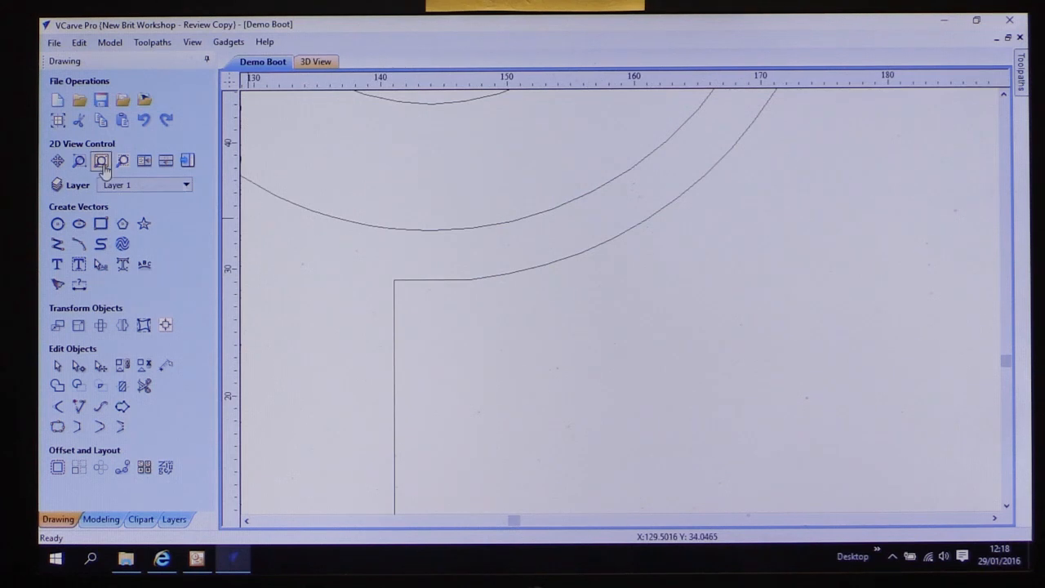
# Zoom to job extents and join the two open outline pieces into one closed shape.
pyautogui.click(101, 160)
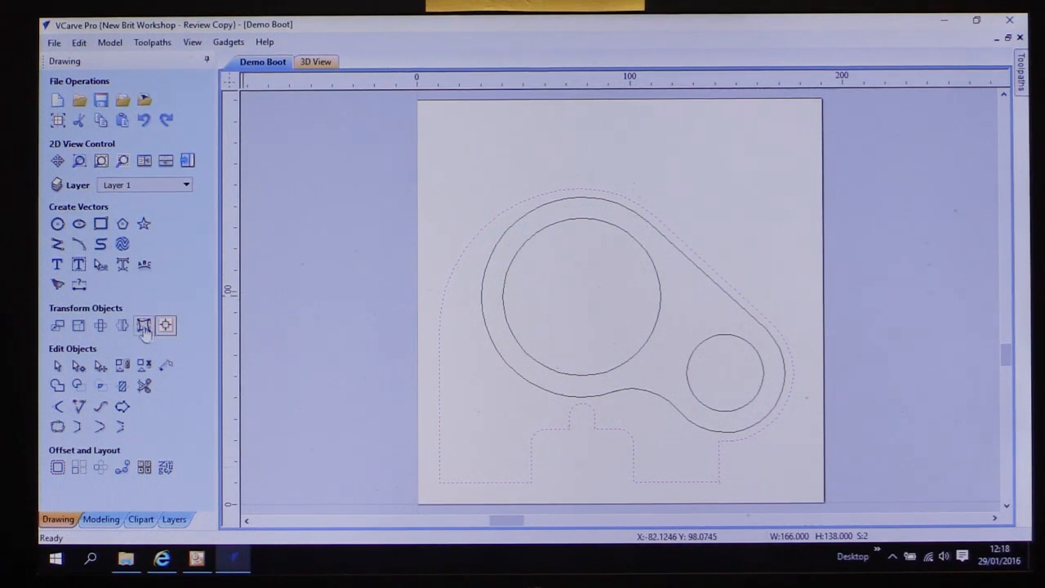
pyautogui.click(144, 325)
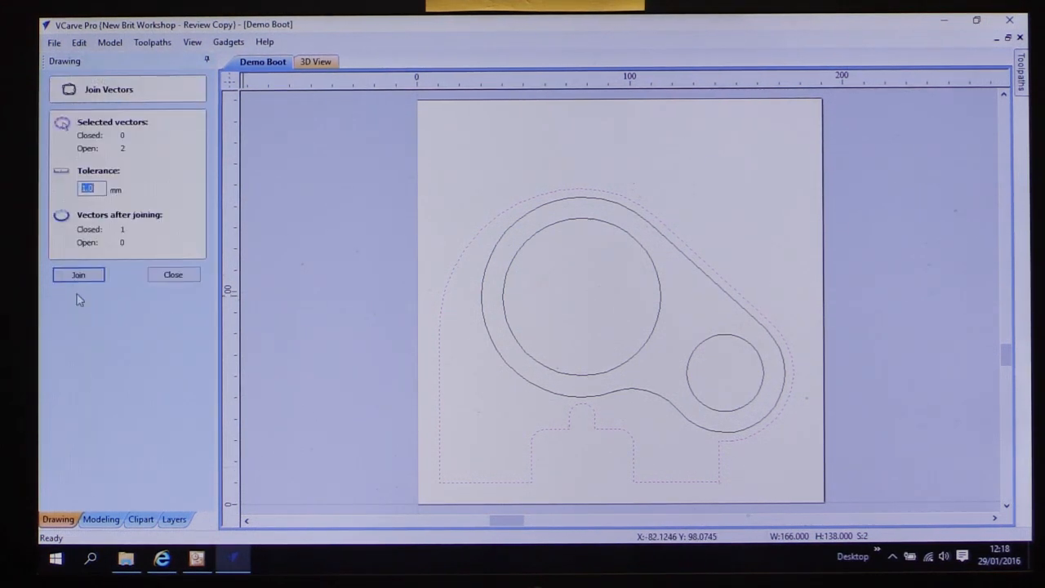
pyautogui.click(78, 274)
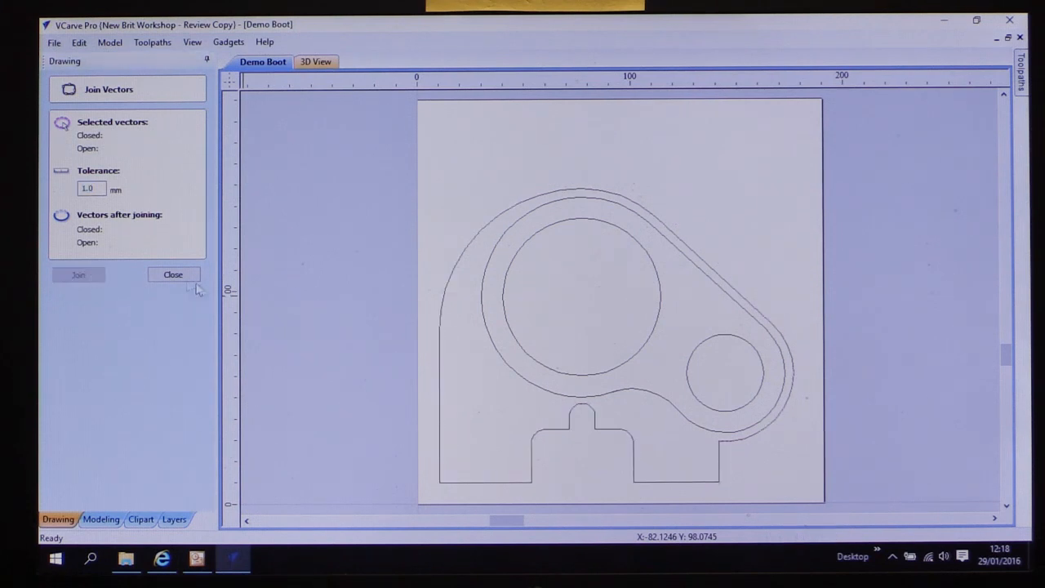
pyautogui.click(173, 275)
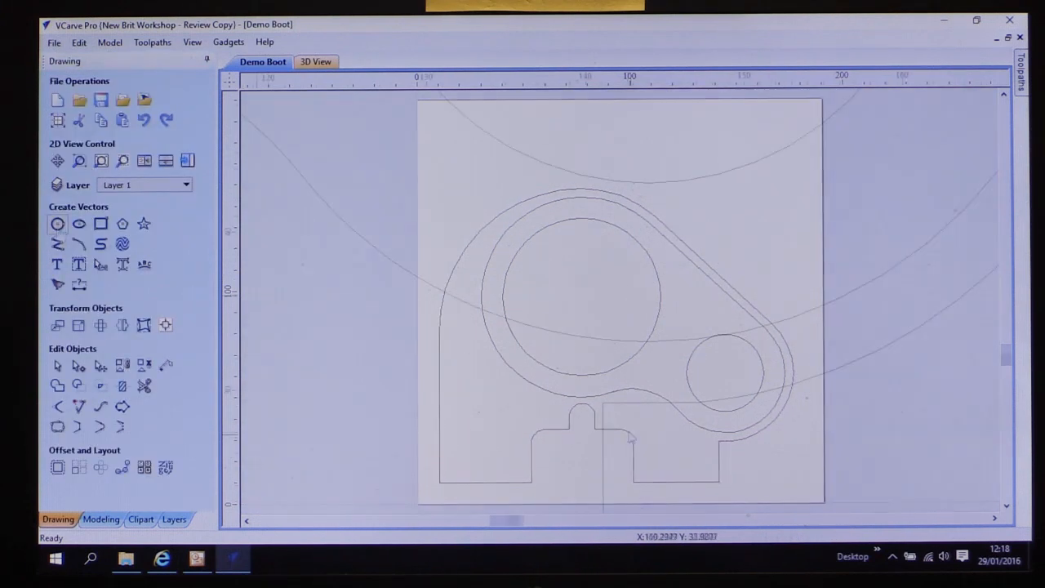
# Draw 7 mm-radius construction circles at the stepped inner corner (X 141.0, Y 29.139).
pyautogui.click(55, 224)
pyautogui.write('7')
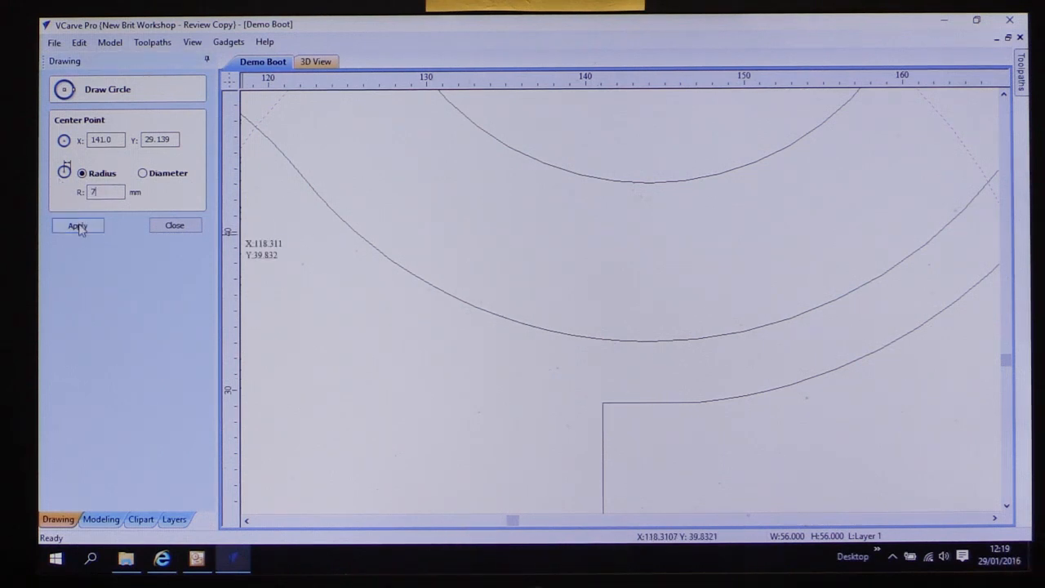
pyautogui.click(77, 225)
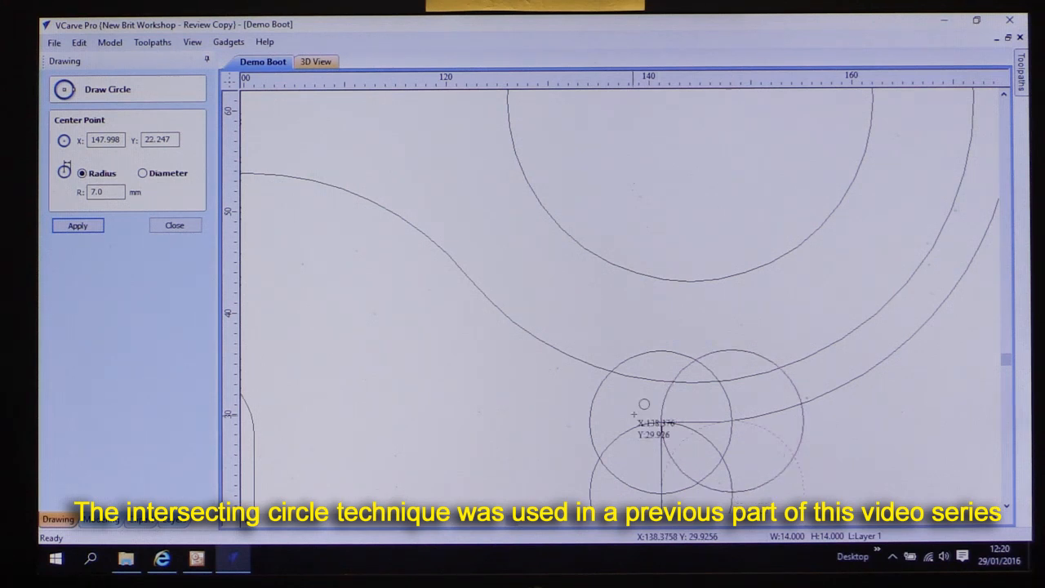
pyautogui.click(173, 225)
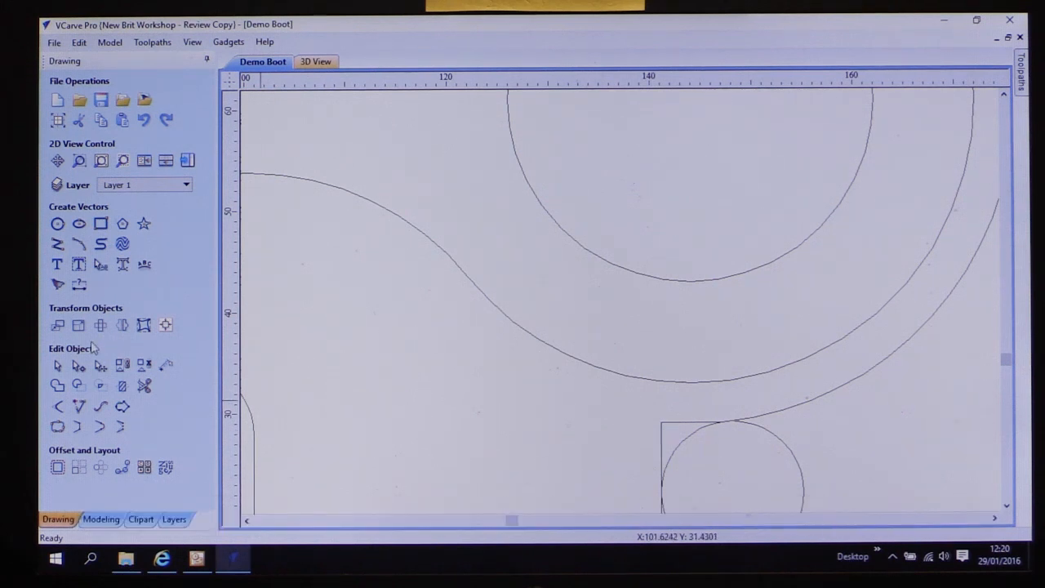
# Trim the overlapping curve sections and join the two open pieces into one vector.
pyautogui.click(143, 385)
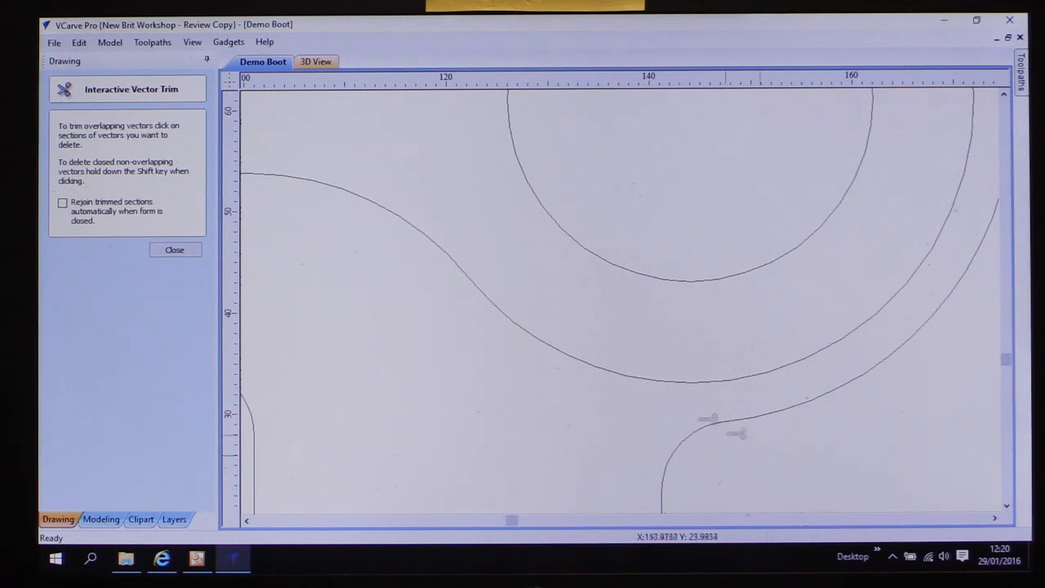
pyautogui.click(175, 250)
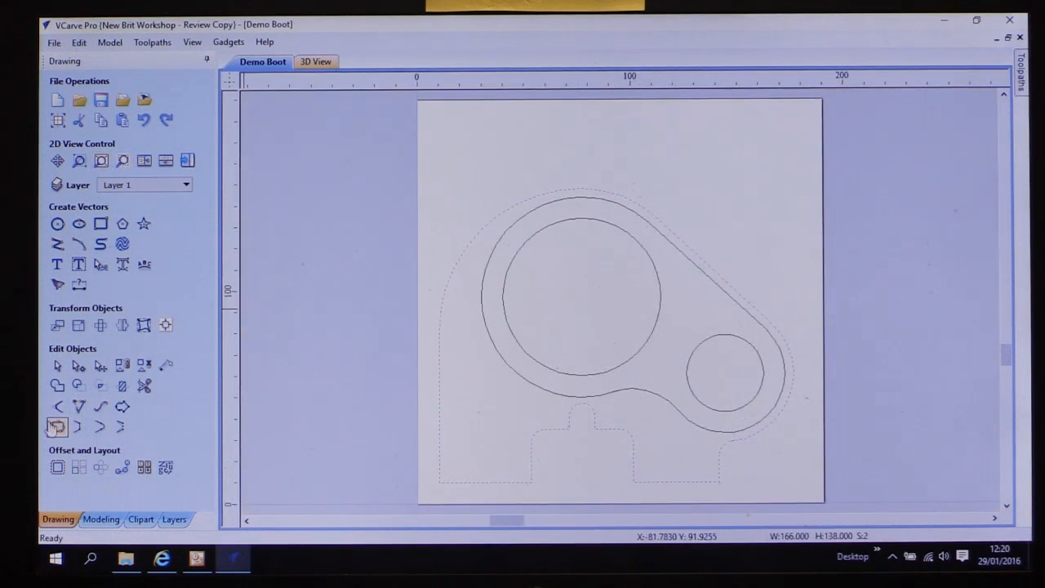
pyautogui.click(56, 421)
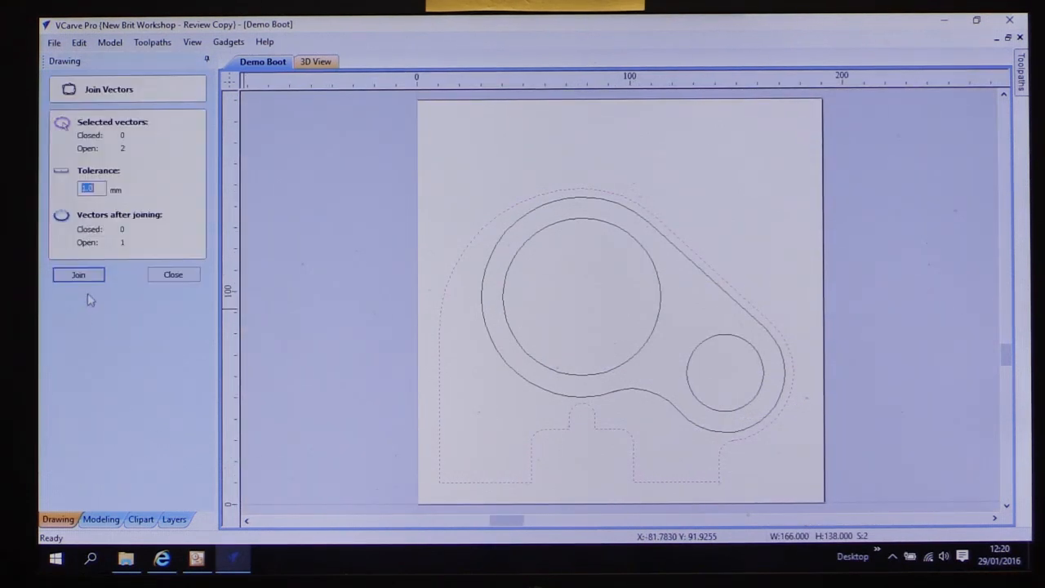
pyautogui.click(78, 274)
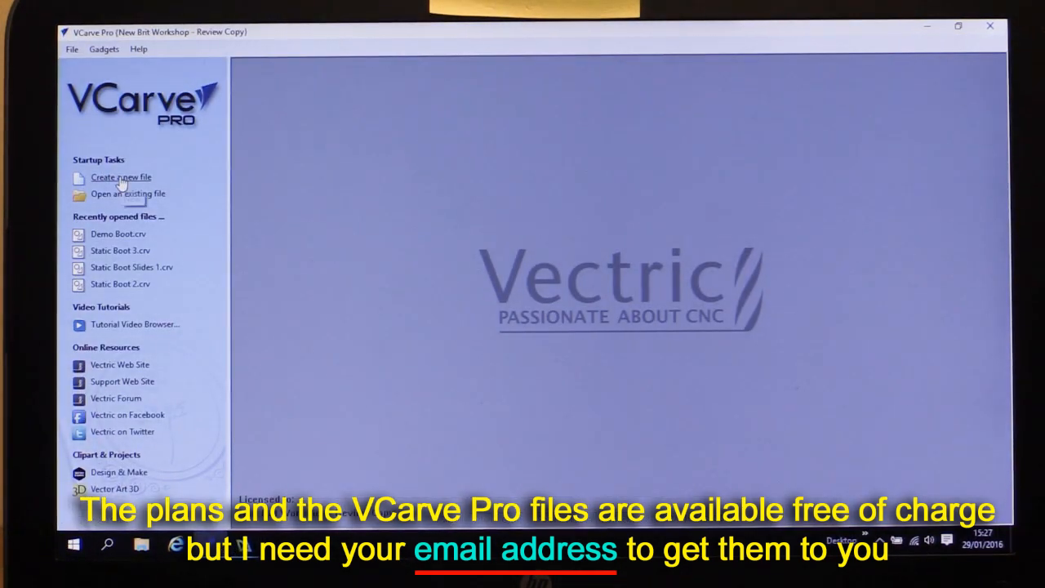
# Create a new job 420 × 70 mm with 11 mm thick material.
pyautogui.click(121, 177)
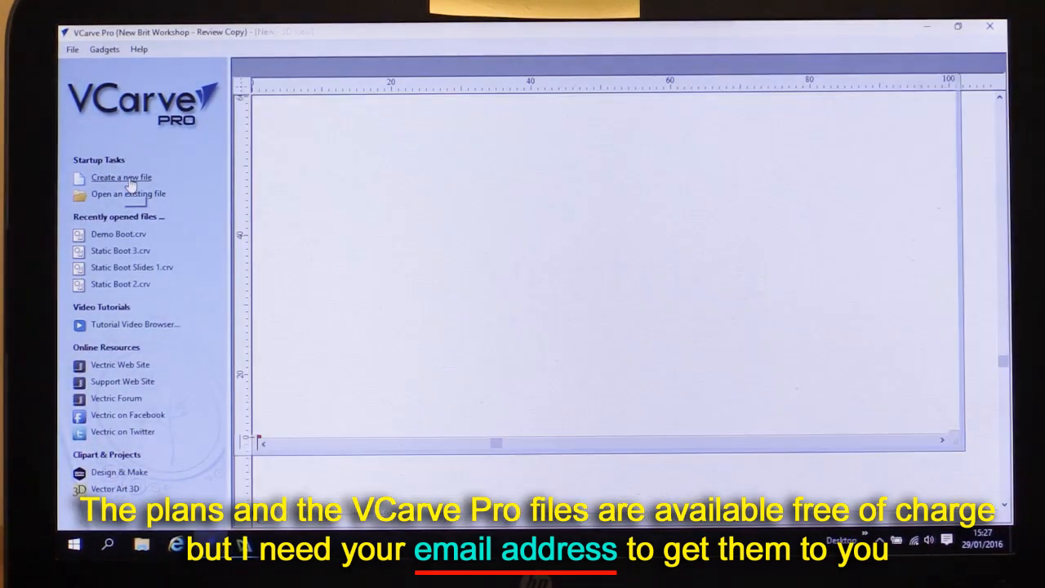
pyautogui.click(121, 176)
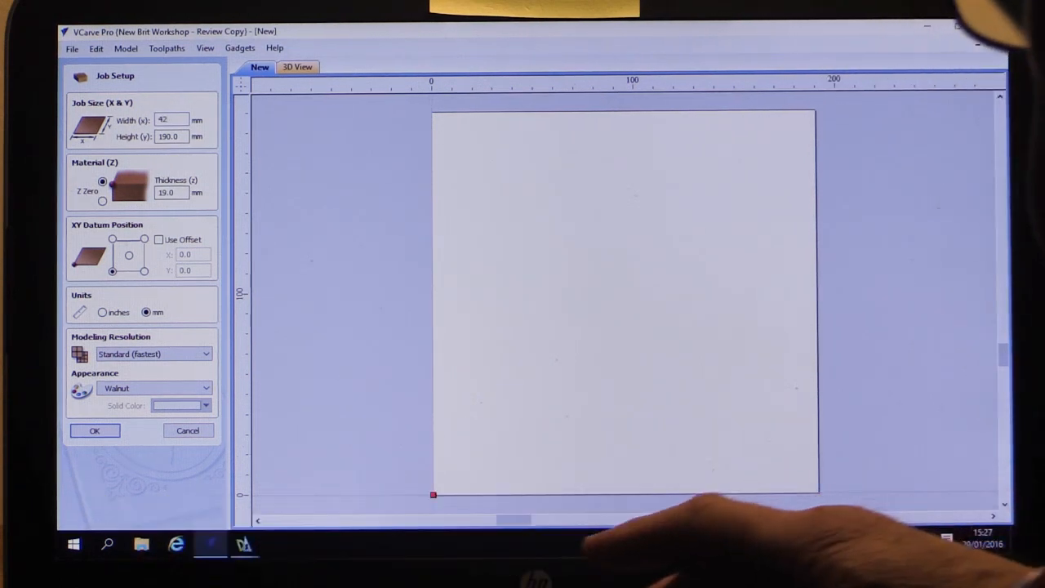
pyautogui.write('420')
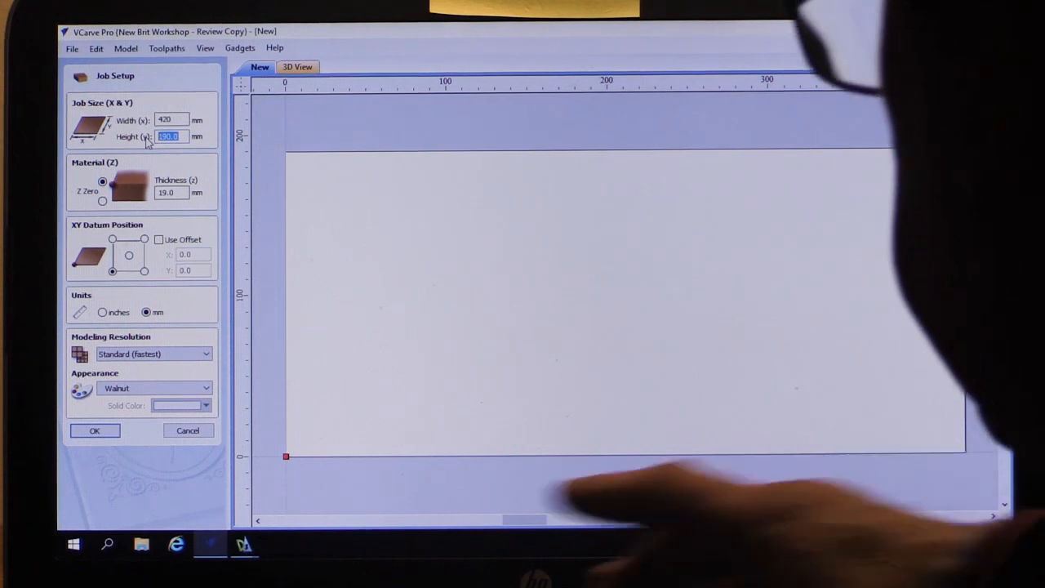
pyautogui.write('70')
pyautogui.click(171, 192)
pyautogui.write('11')
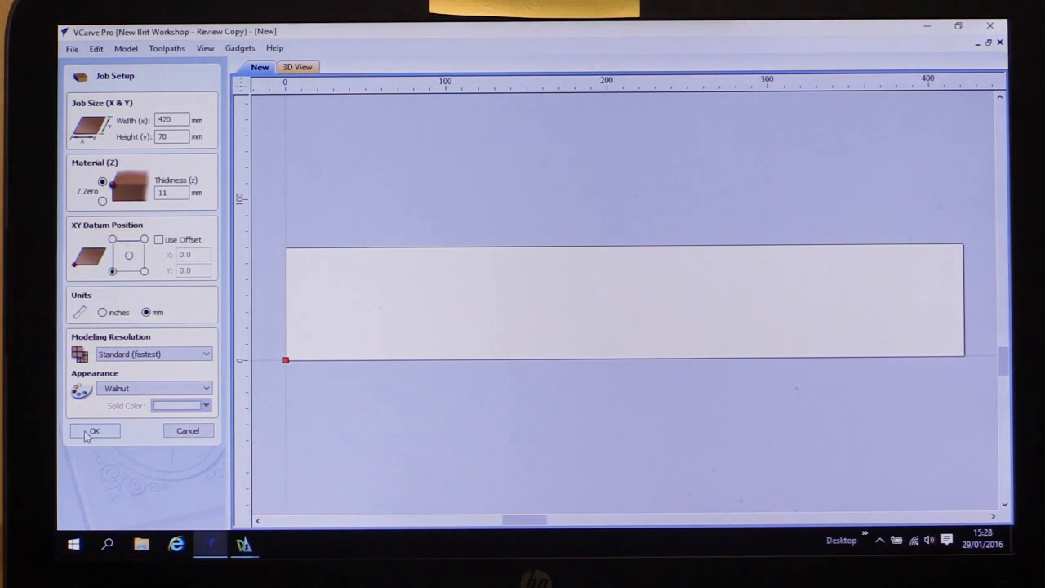
pyautogui.click(94, 431)
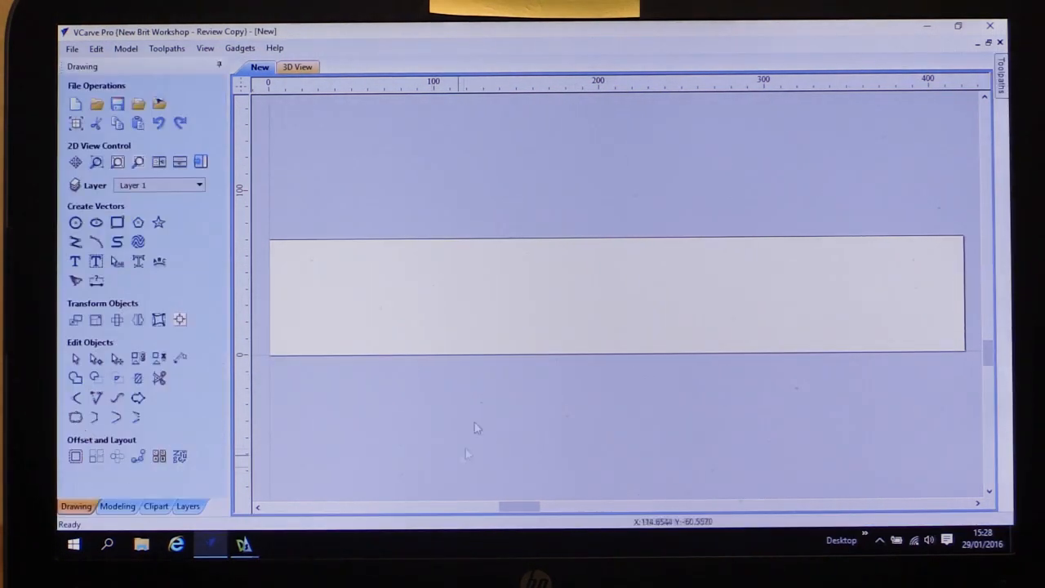
pyautogui.moveTo(843, 484)
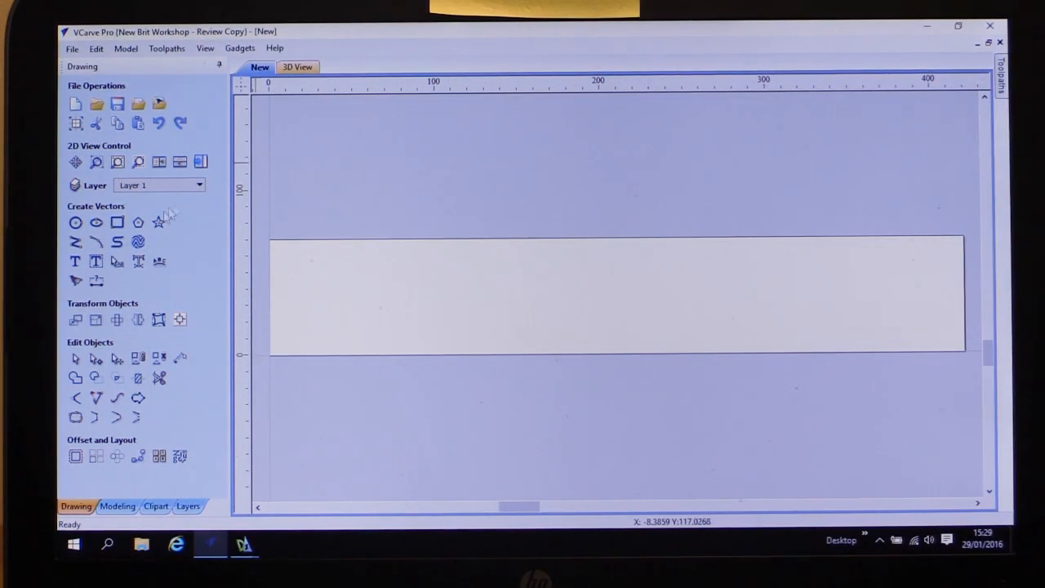
# Draw a 160 × 44 mm rectangle anchored at X 10, Y 10.
pyautogui.click(117, 222)
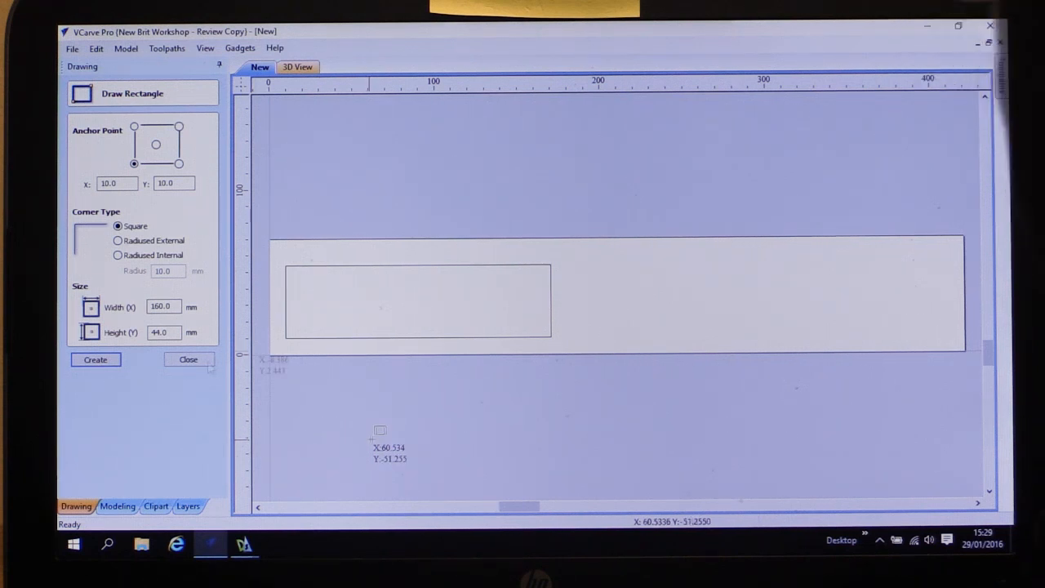
pyautogui.click(188, 359)
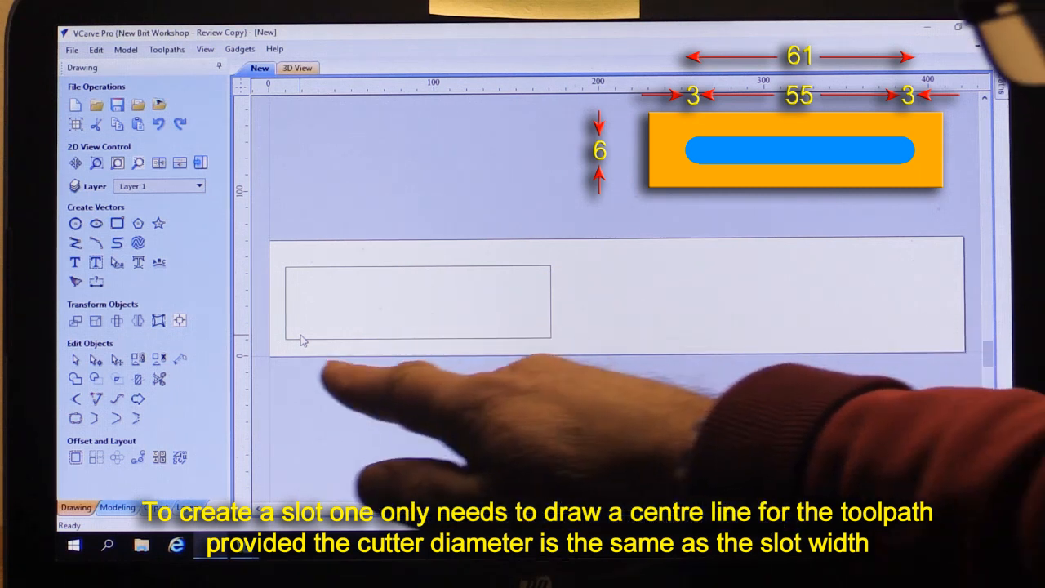
# Draw a 55 mm horizontal slot centre line at angle 0 inside the rectangle.
pyautogui.click(75, 242)
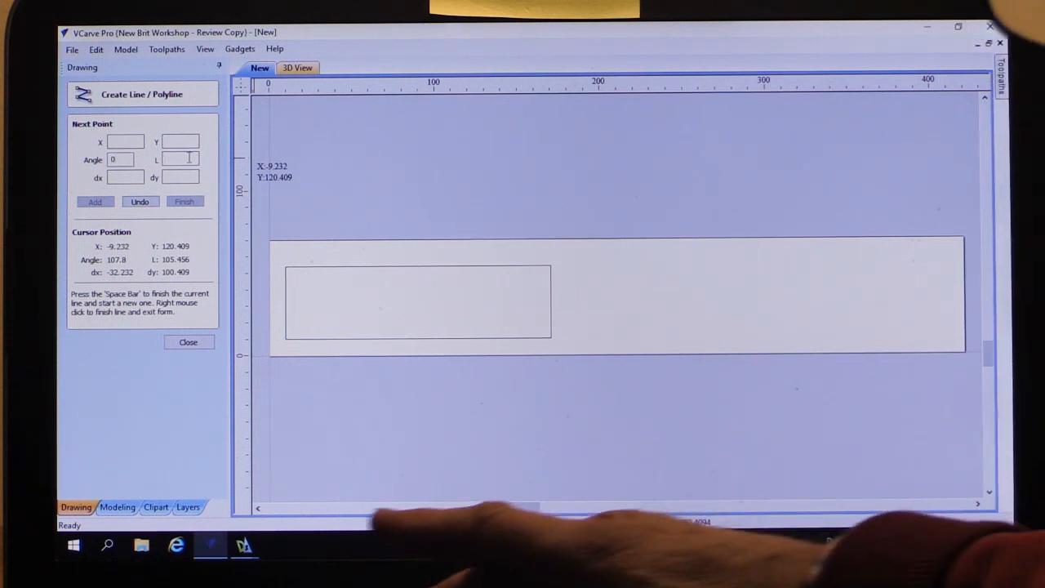
pyautogui.write('55')
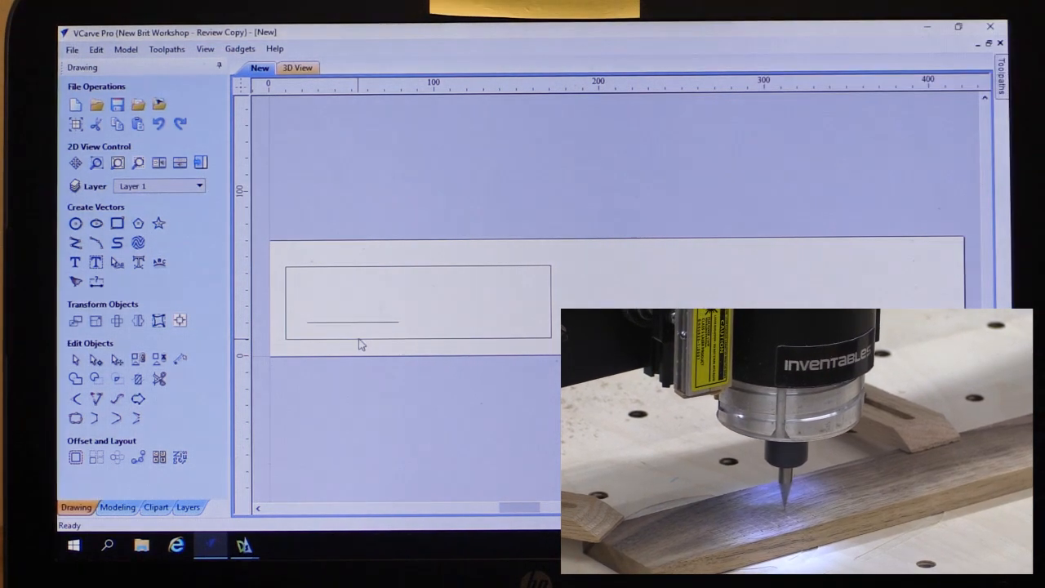
# Draw a short vertical graduation mark at angle -90 crossing the slot line's left end.
pyautogui.click(75, 243)
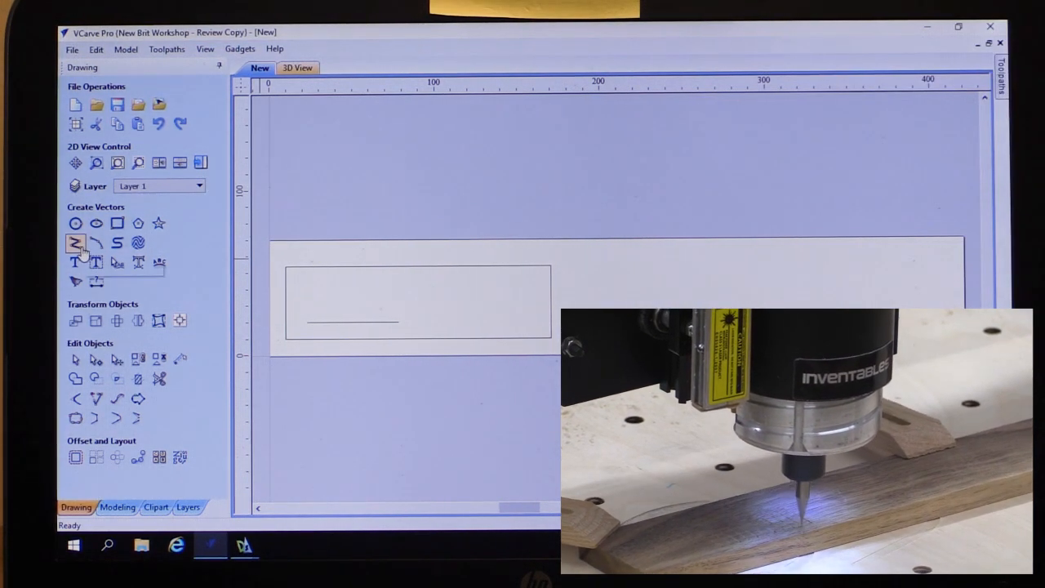
pyautogui.click(72, 245)
pyautogui.write('26')
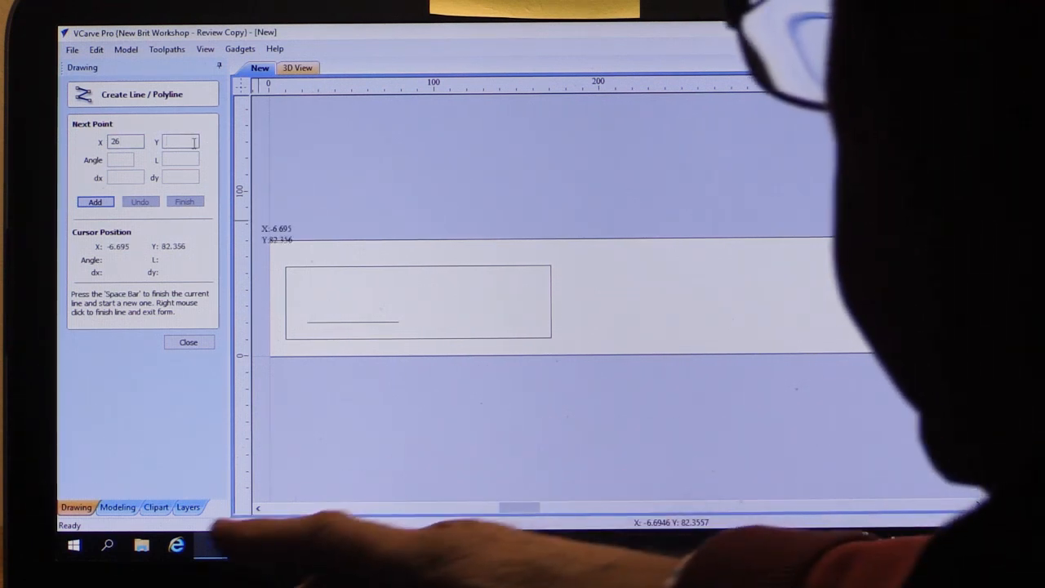
pyautogui.write('28')
pyautogui.click(179, 159)
pyautogui.write('16')
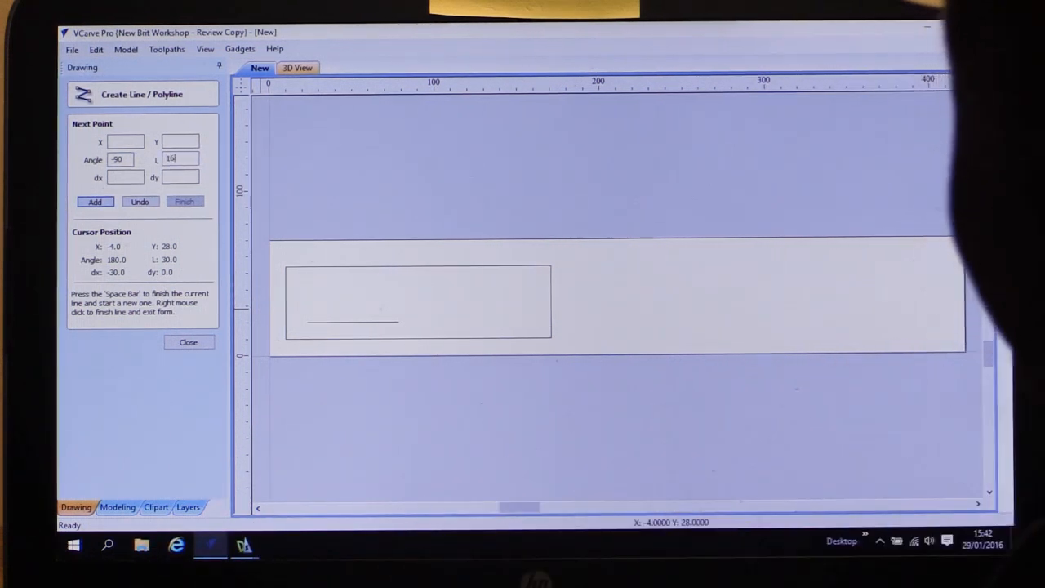
pyautogui.click(95, 202)
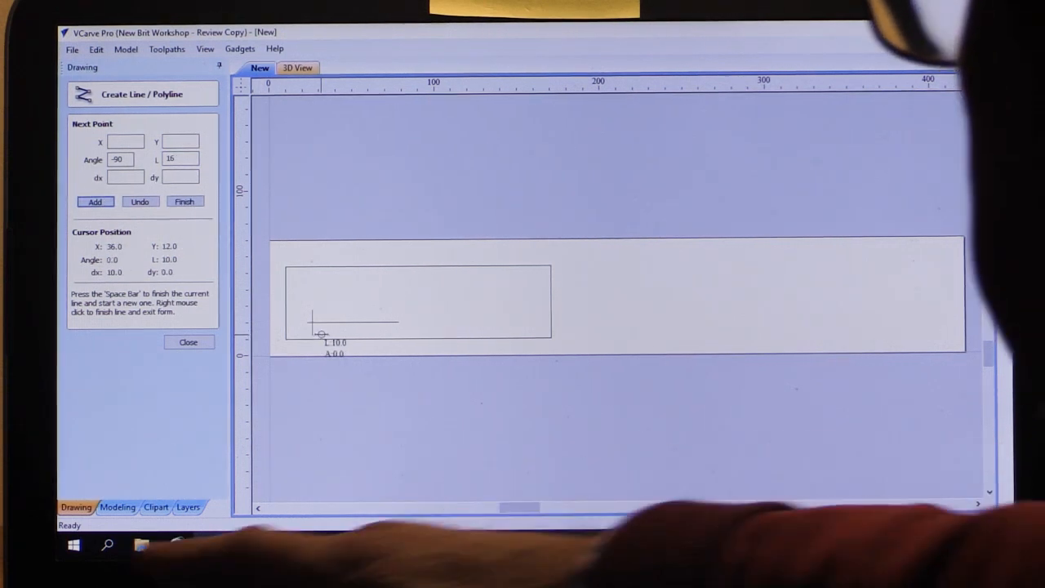
pyautogui.click(189, 341)
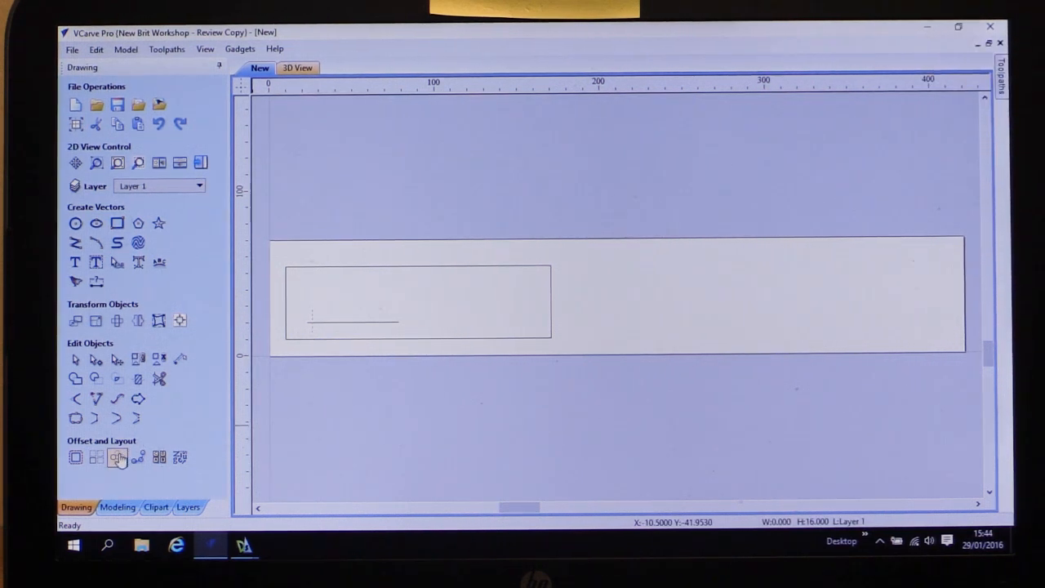
pyautogui.moveTo(95, 457)
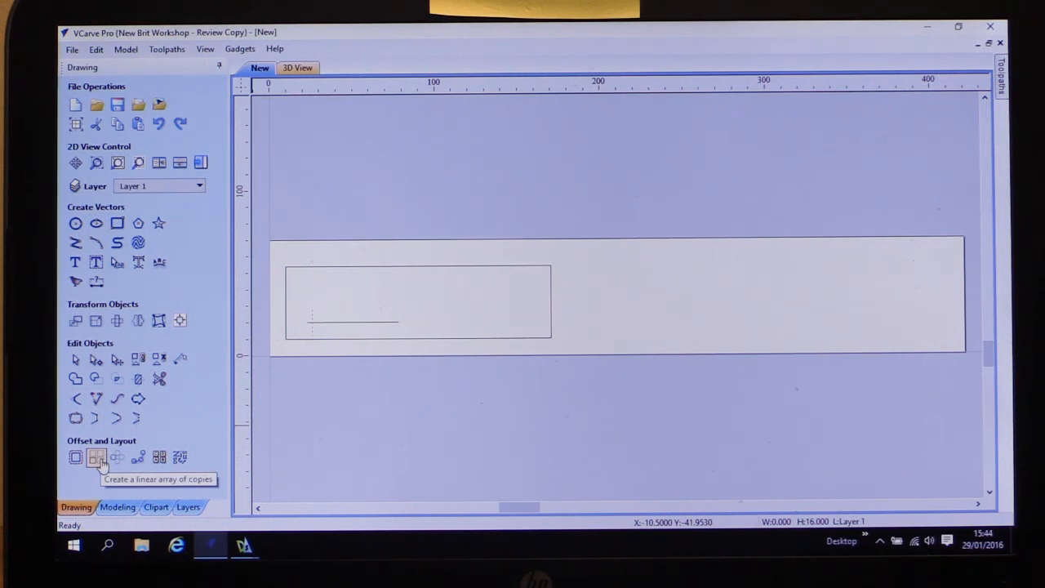
# Array-copy the mark into 1 row of 11 columns with a 5 mm X offset.
pyautogui.click(94, 457)
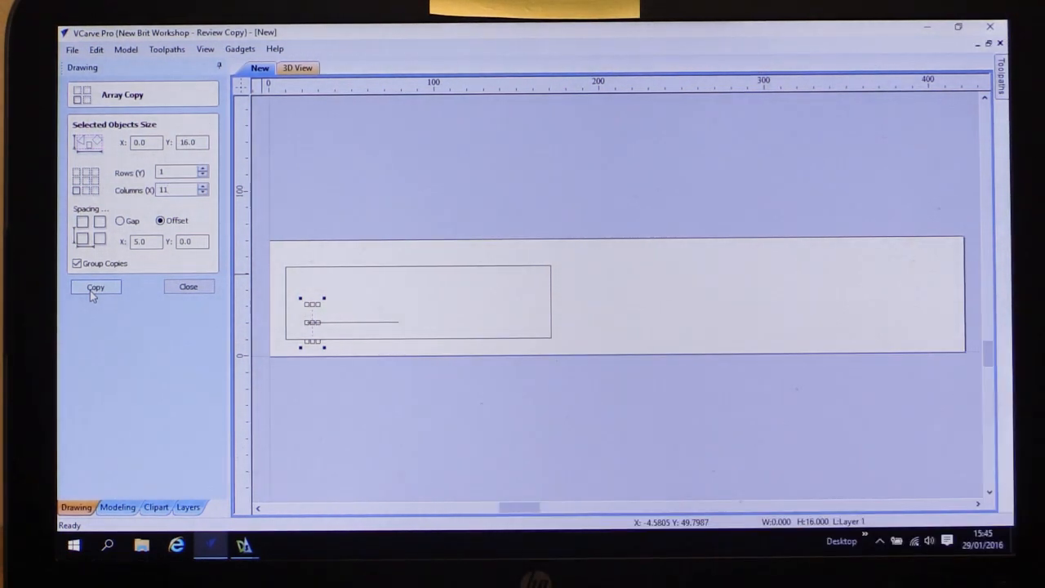
pyautogui.click(95, 287)
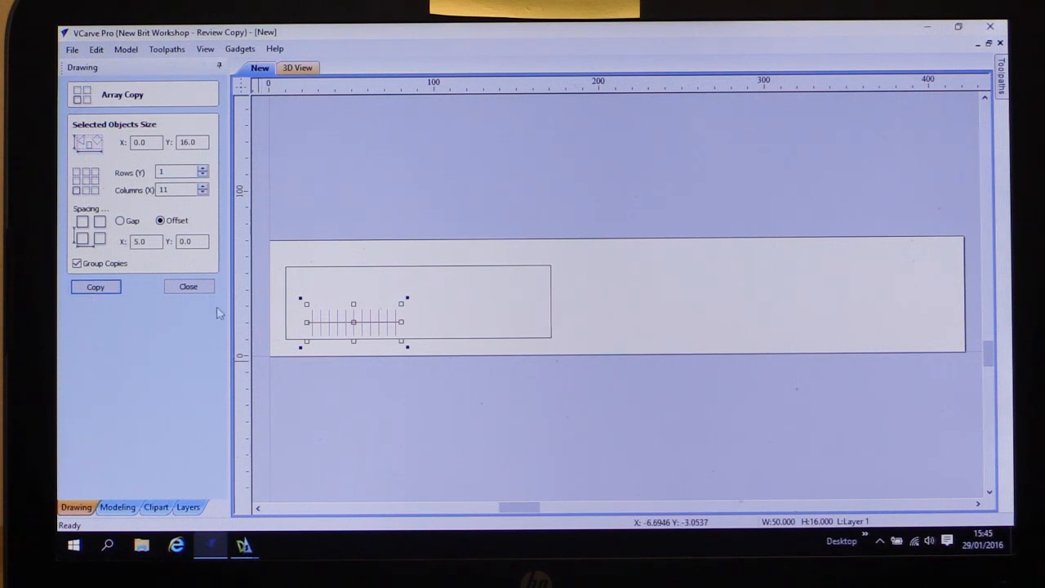
pyautogui.click(189, 288)
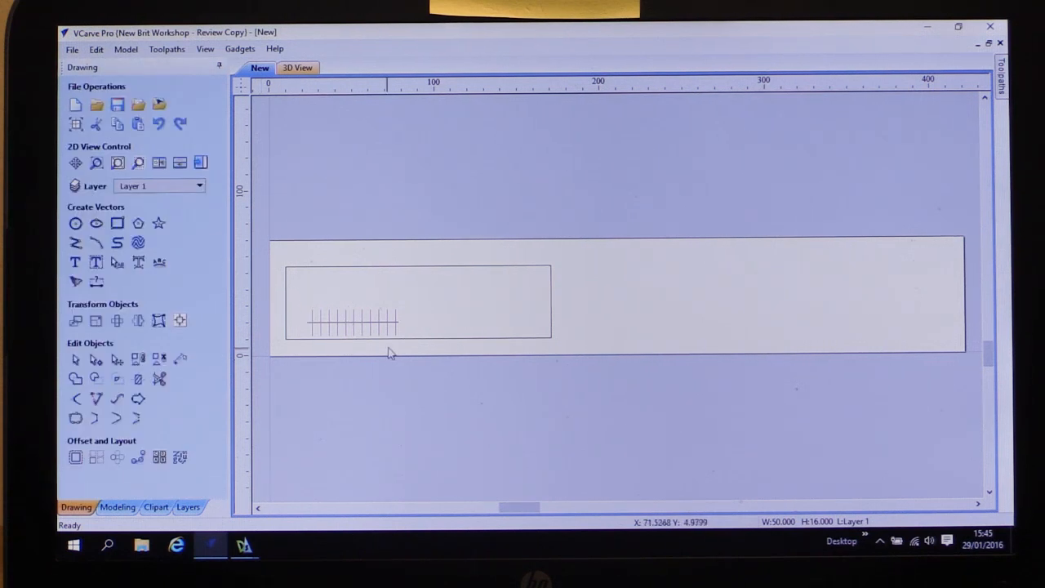
pyautogui.moveTo(352, 374)
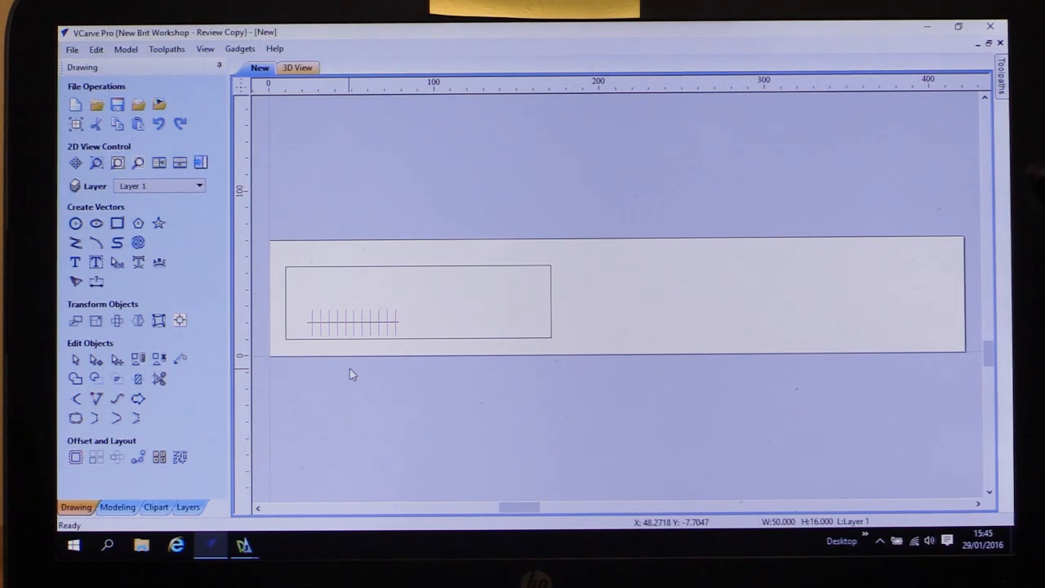
# Save the job as Demo Slide.crv in the Demos folder.
pyautogui.click(72, 49)
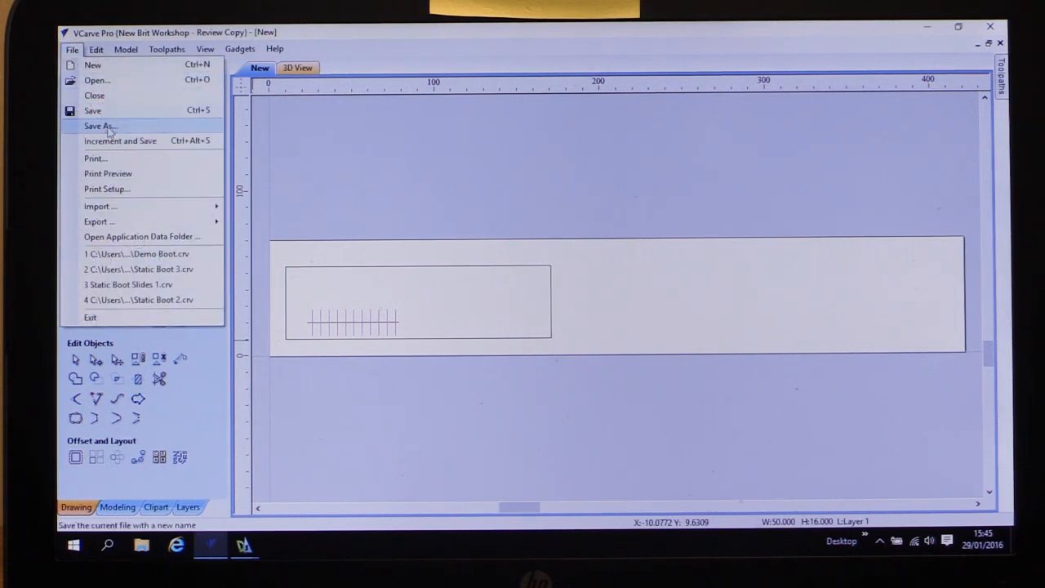
pyautogui.click(96, 125)
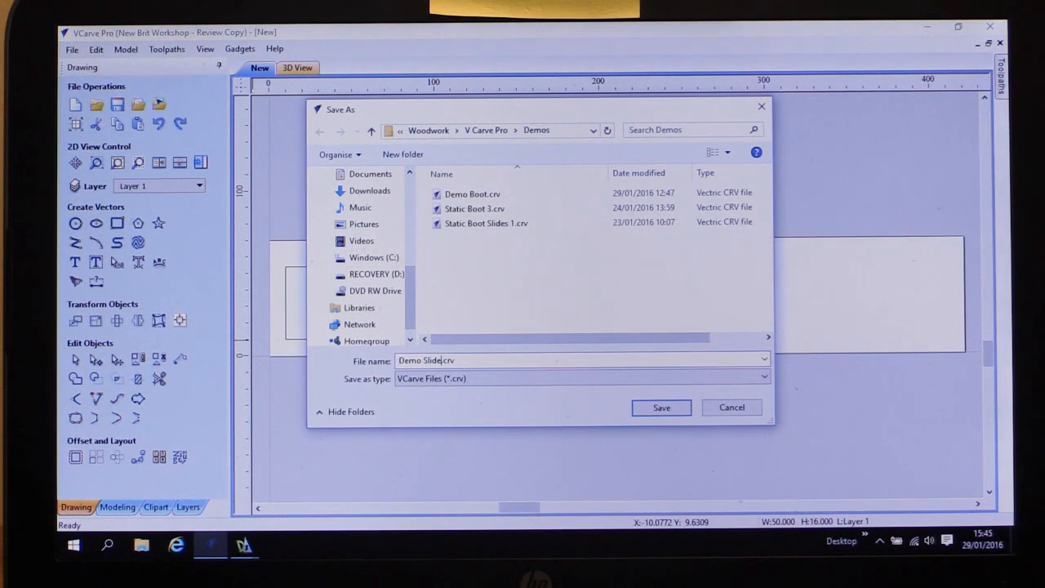
pyautogui.click(662, 409)
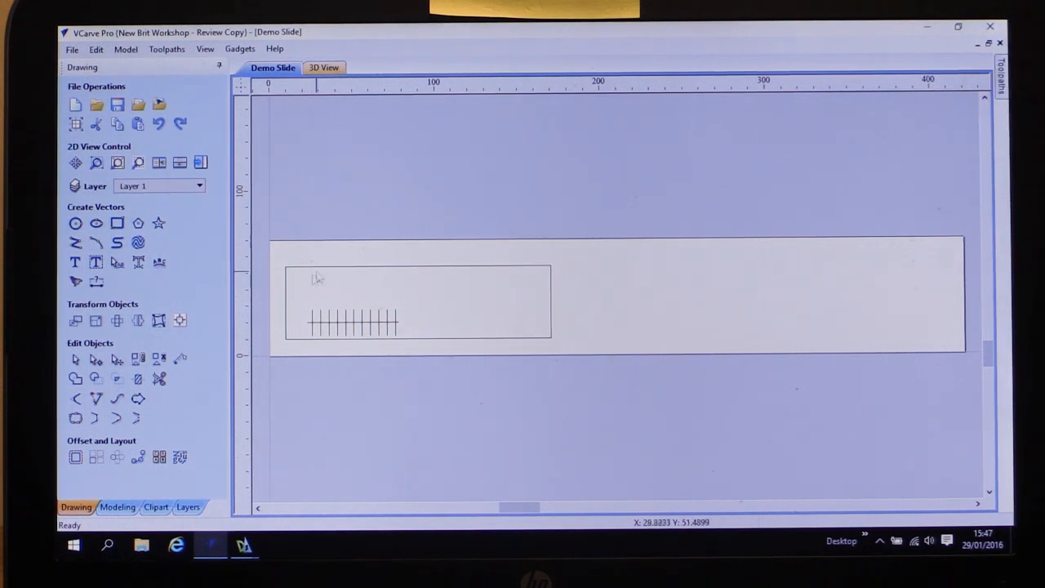
# Draw an open 45 × 10 mm step line at the rectangle's upper left end.
pyautogui.click(76, 242)
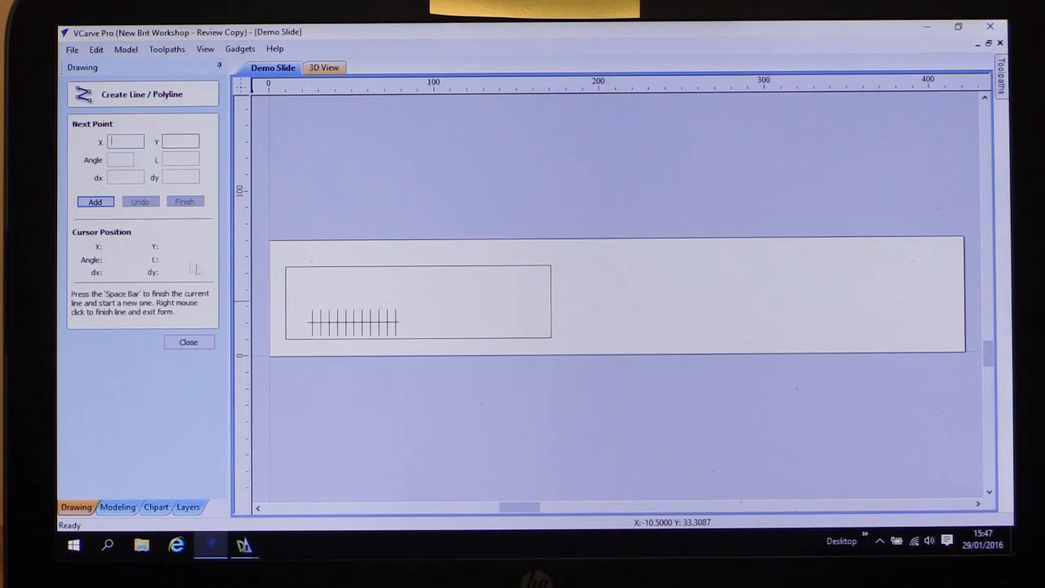
pyautogui.moveTo(288, 268)
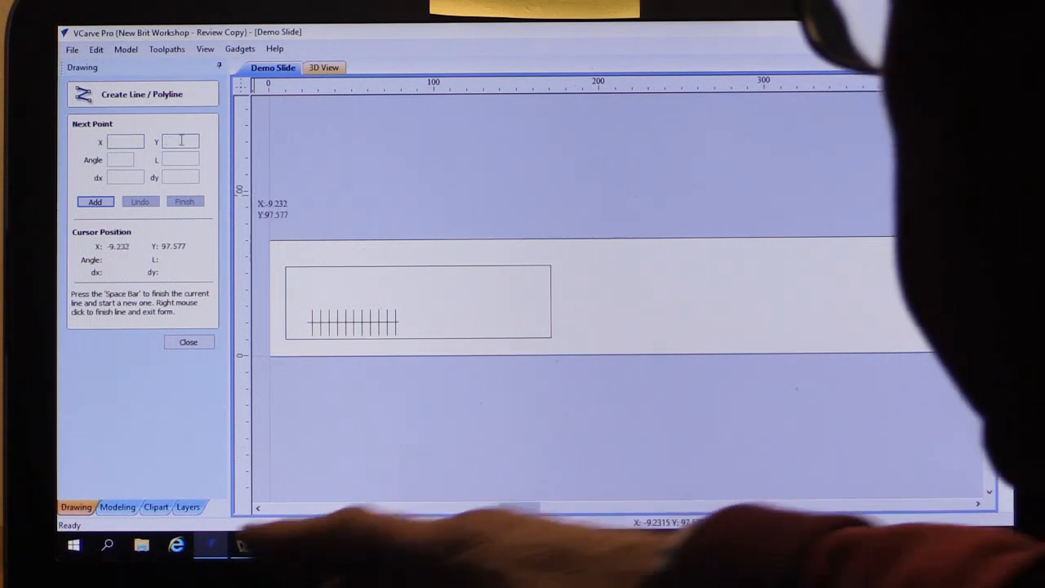
pyautogui.write('44')
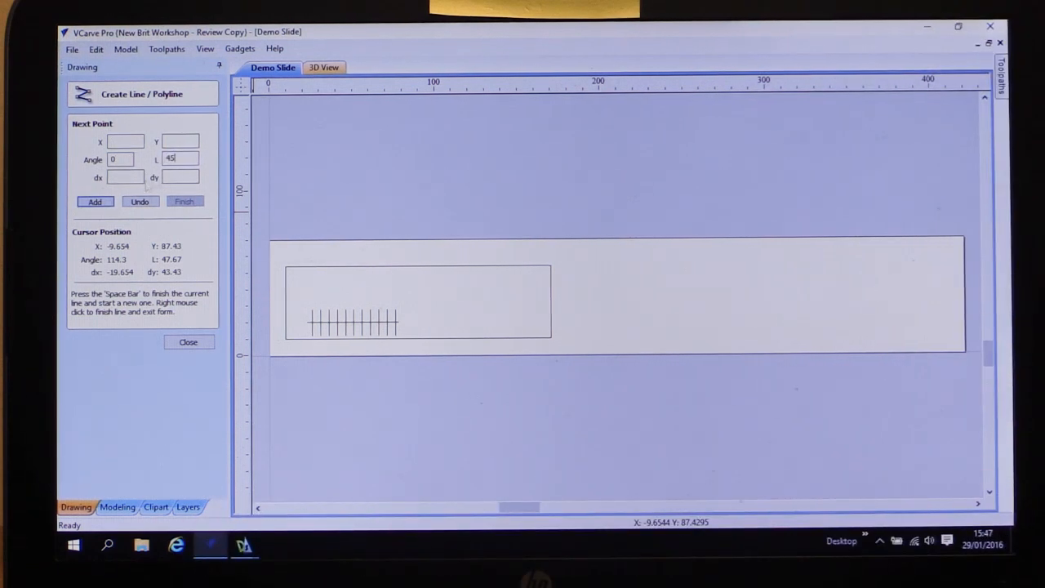
pyautogui.moveTo(359, 260)
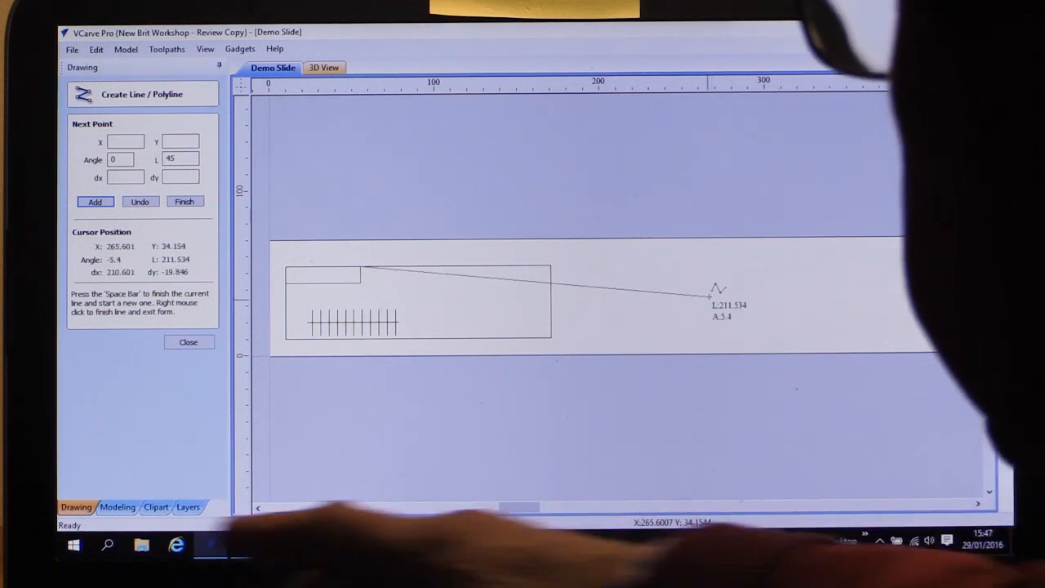
pyautogui.click(188, 341)
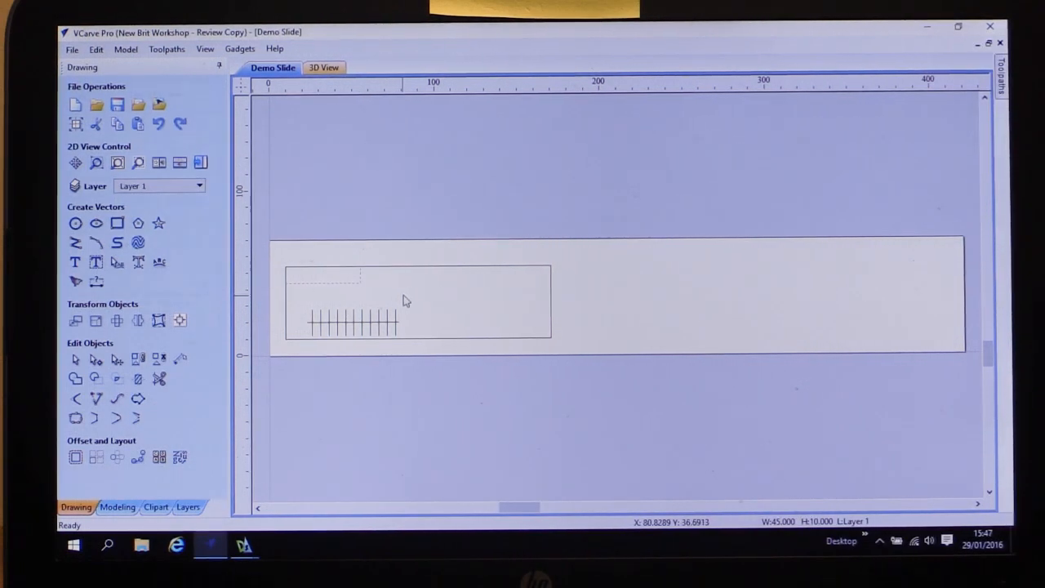
# Draw a second open step line about 30 × 28 mm at the rectangle's right end.
pyautogui.click(70, 243)
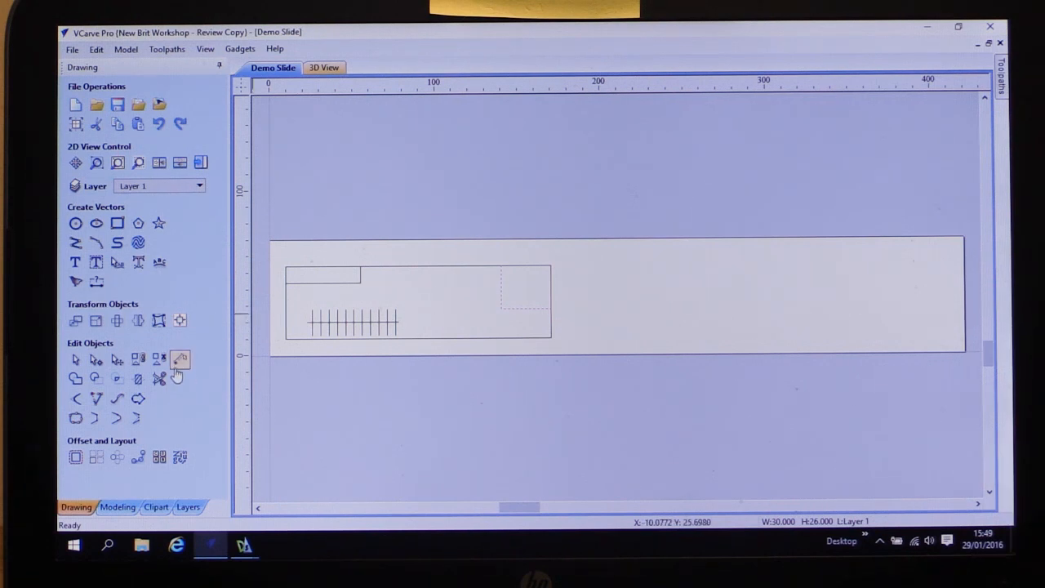
# Trim the overlapping segments and join the four open vectors into one closed stepped outline.
pyautogui.click(179, 360)
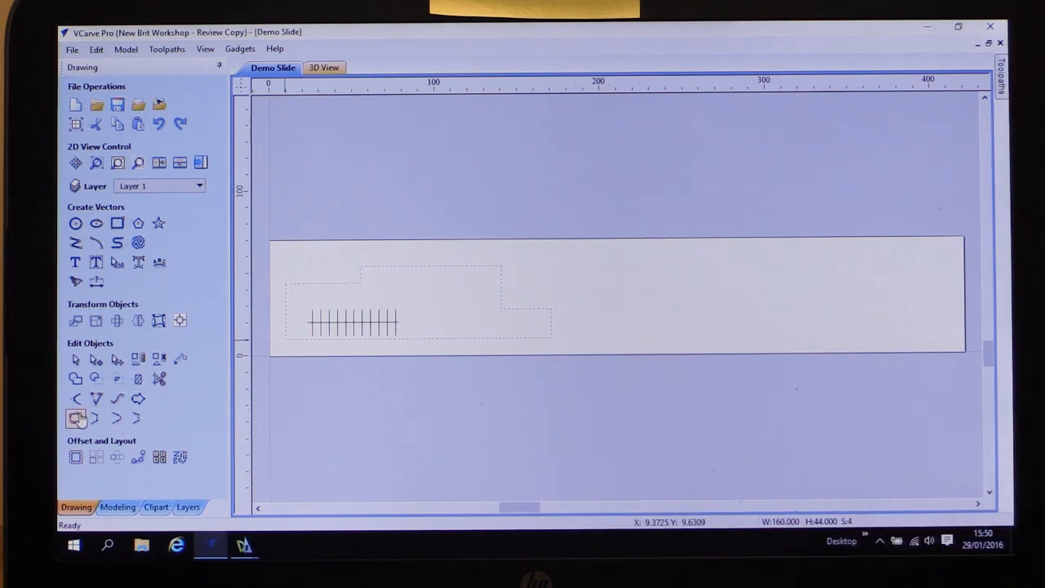
pyautogui.click(75, 417)
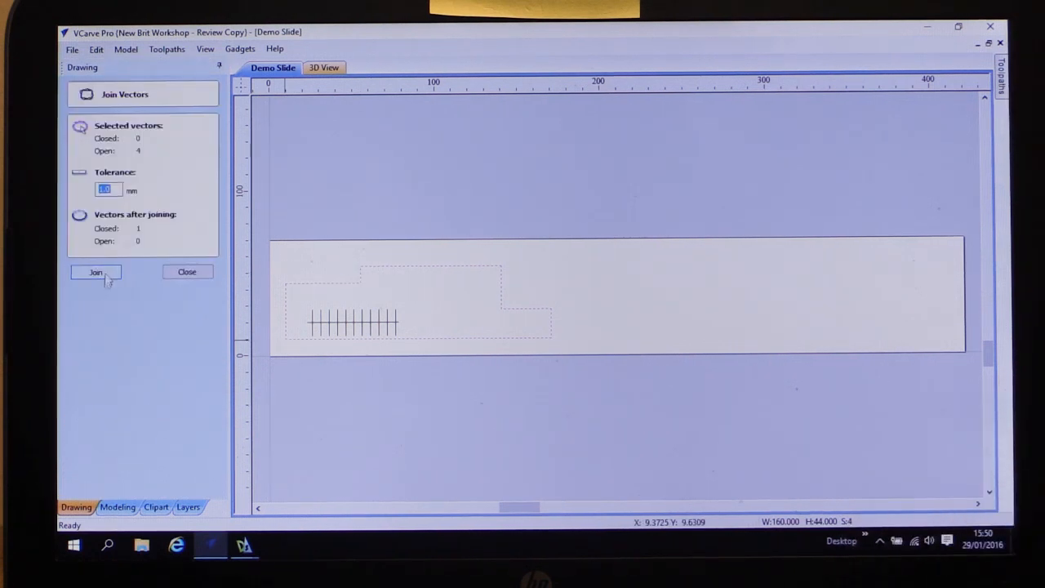
pyautogui.click(95, 271)
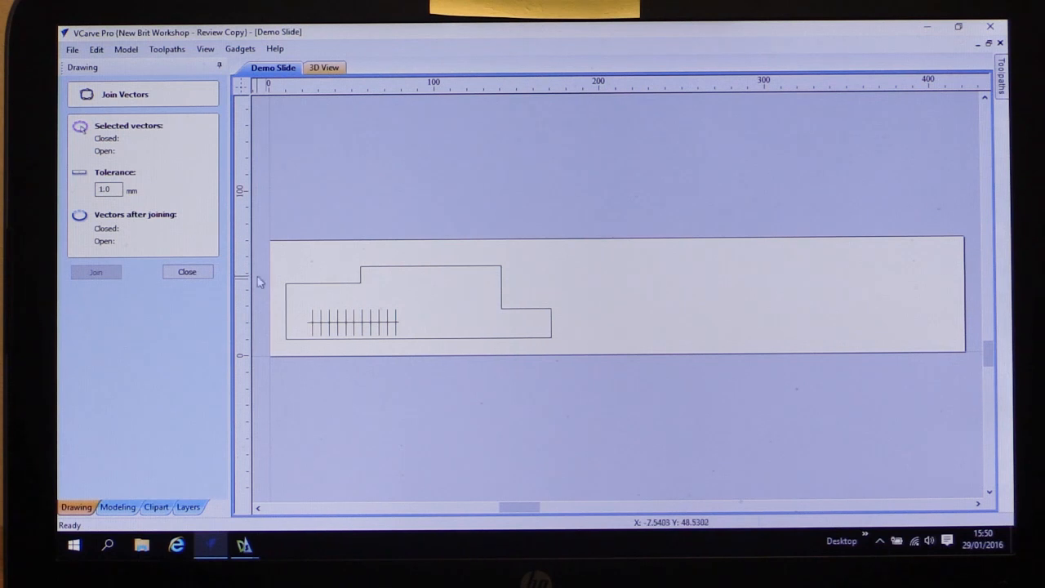
pyautogui.click(186, 271)
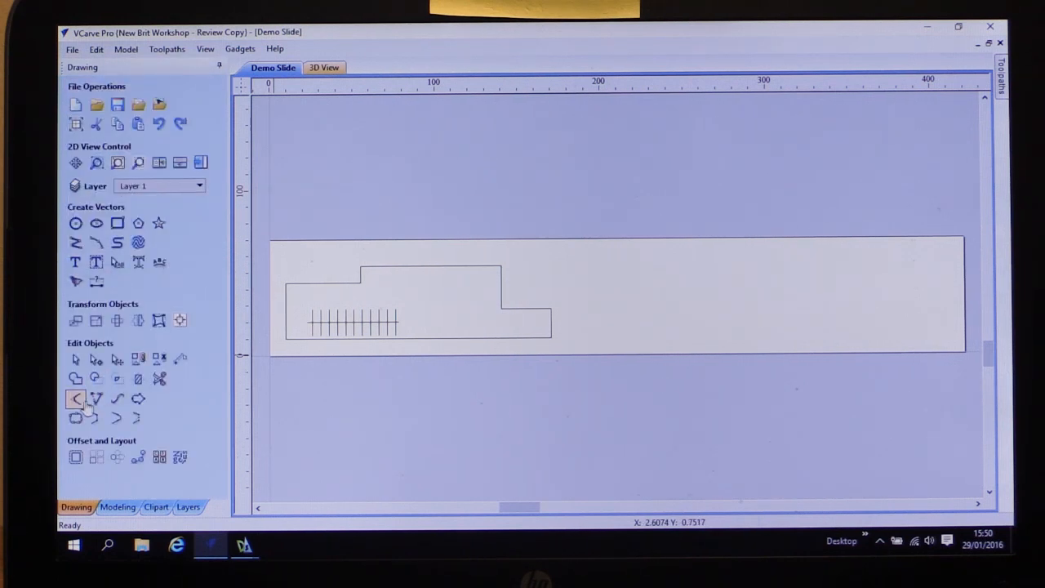
# Fillet the corners of the stepped outline with a 7.0 mm Normal fillet radius.
pyautogui.click(75, 399)
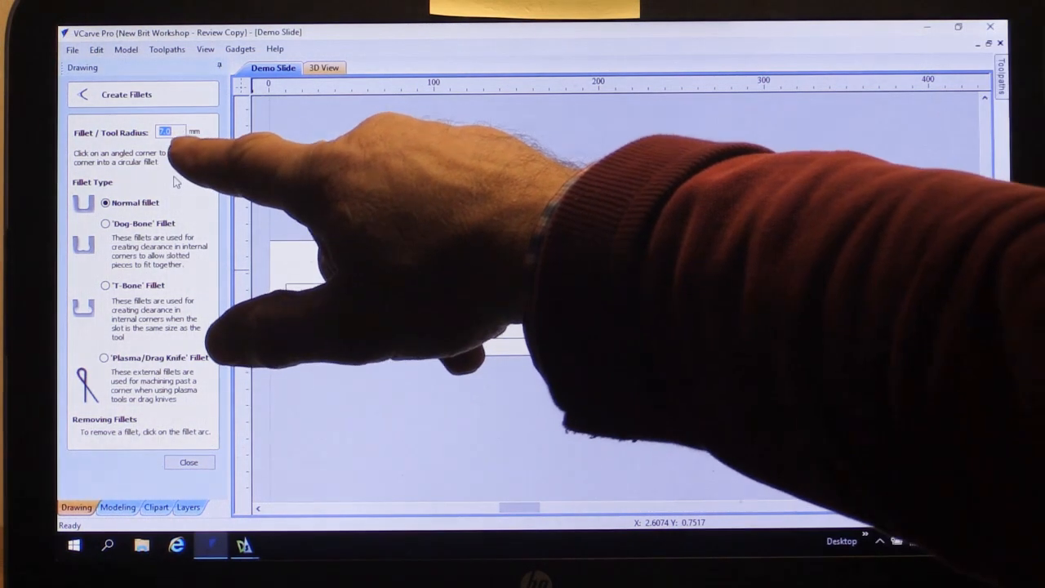
pyautogui.moveTo(173, 181)
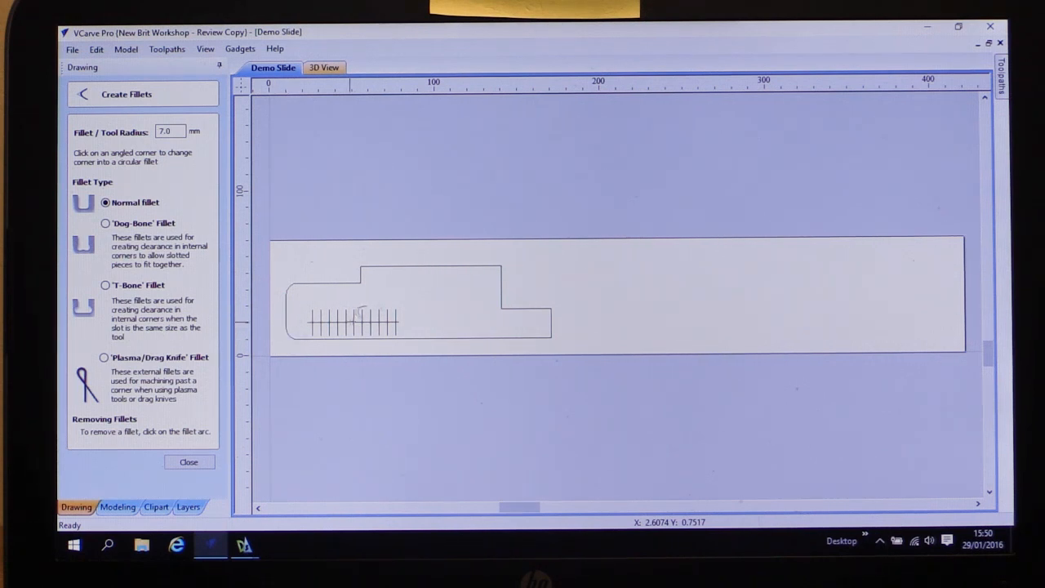
pyautogui.click(373, 264)
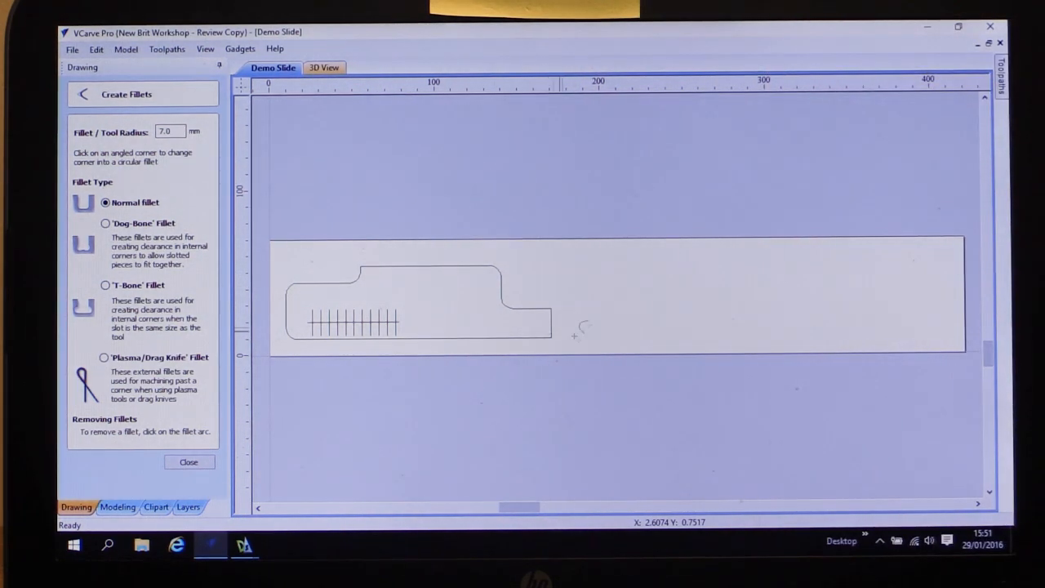
pyautogui.moveTo(190, 462)
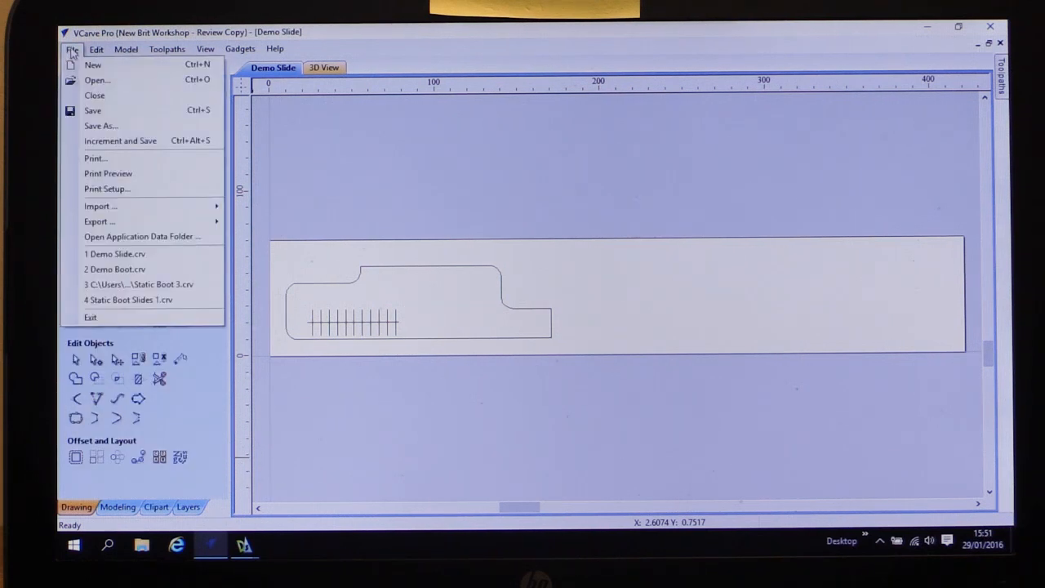
# Select all of the slider outline and graduation vectors.
pyautogui.click(71, 110)
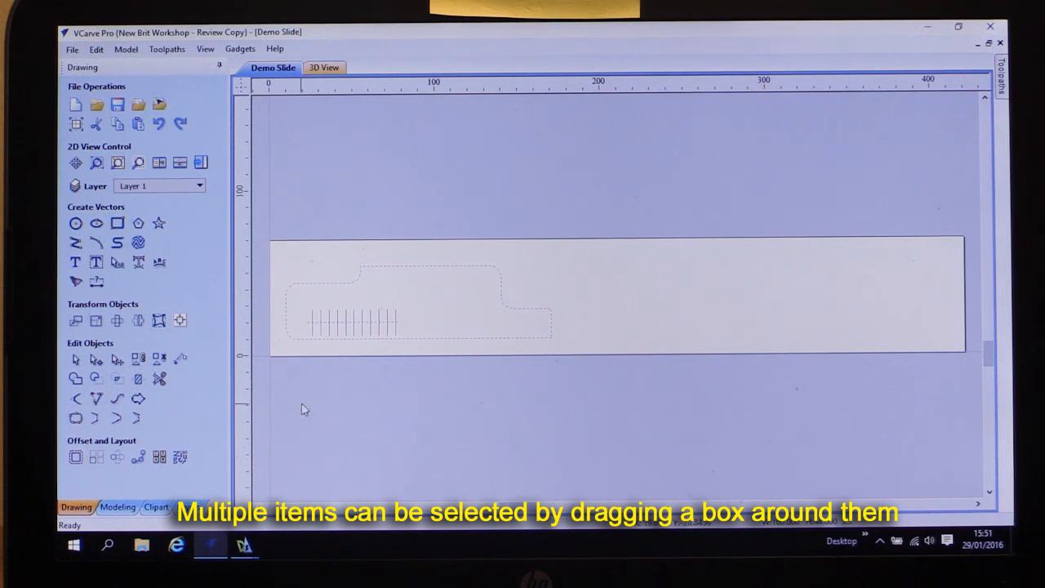
pyautogui.moveTo(139, 319)
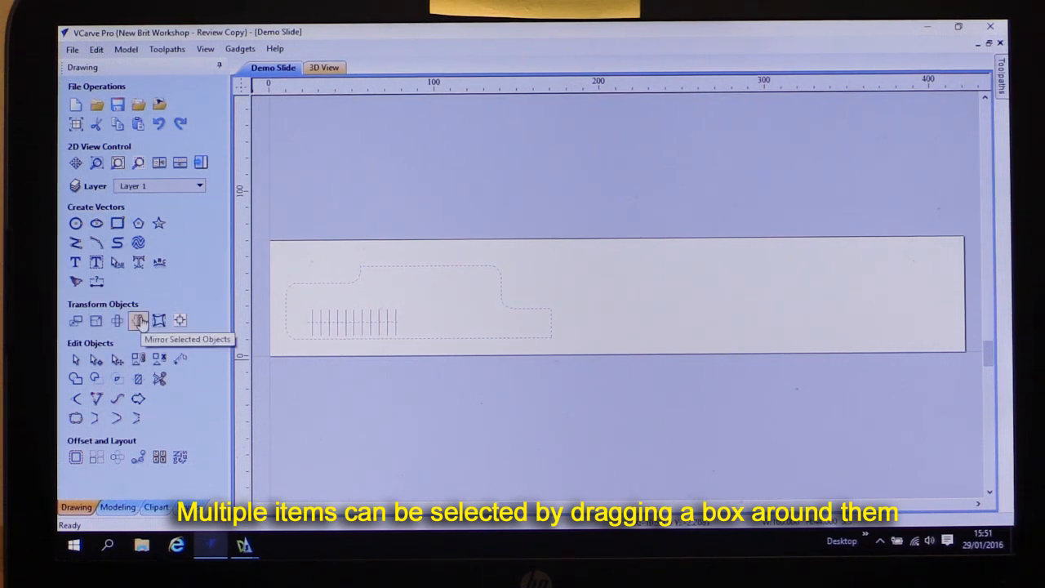
# Flip the selection horizontally about the job centre, creating a mirrored copy.
pyautogui.click(139, 320)
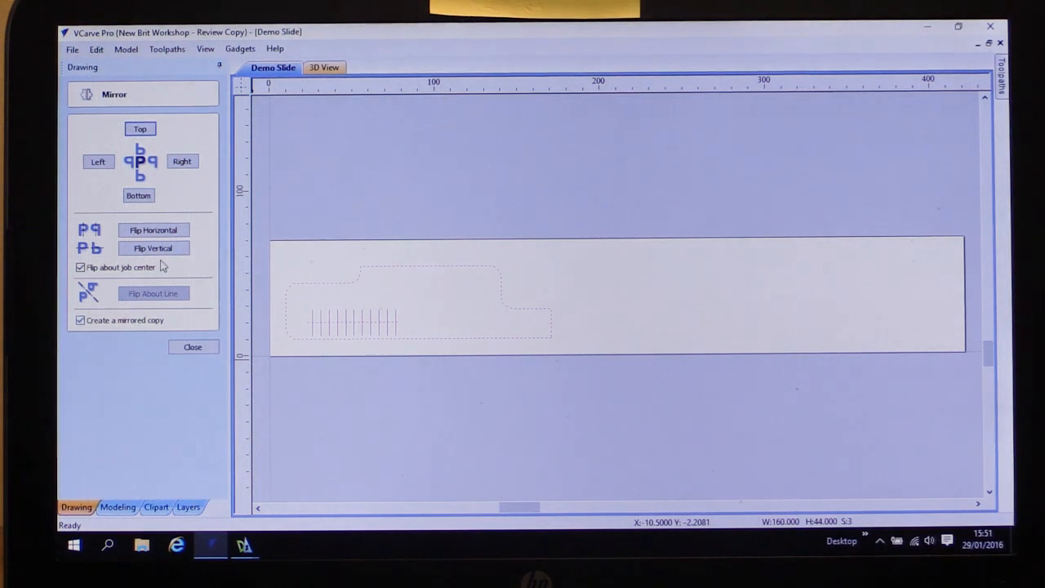
pyautogui.click(154, 229)
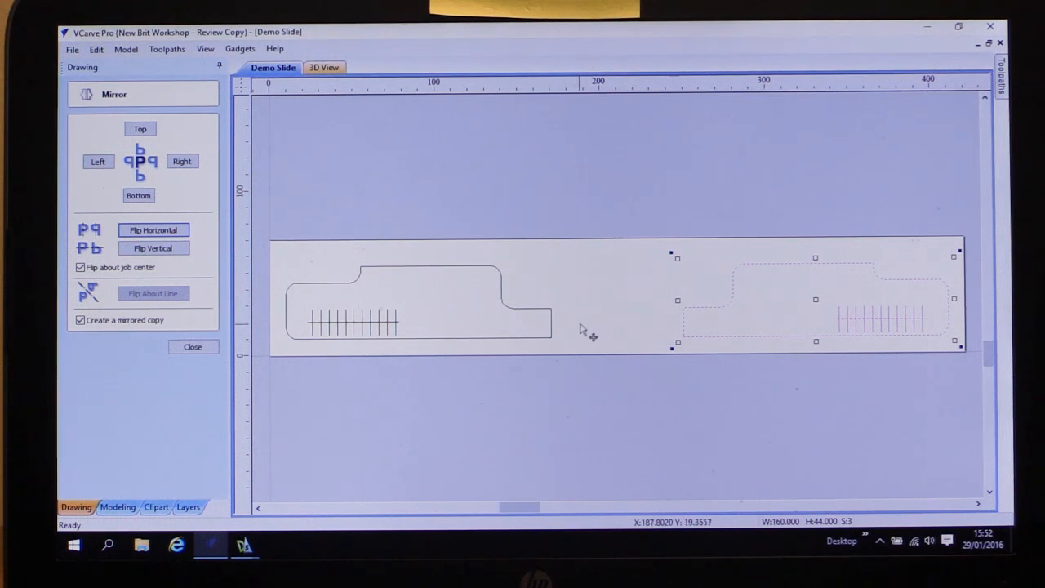
pyautogui.click(193, 346)
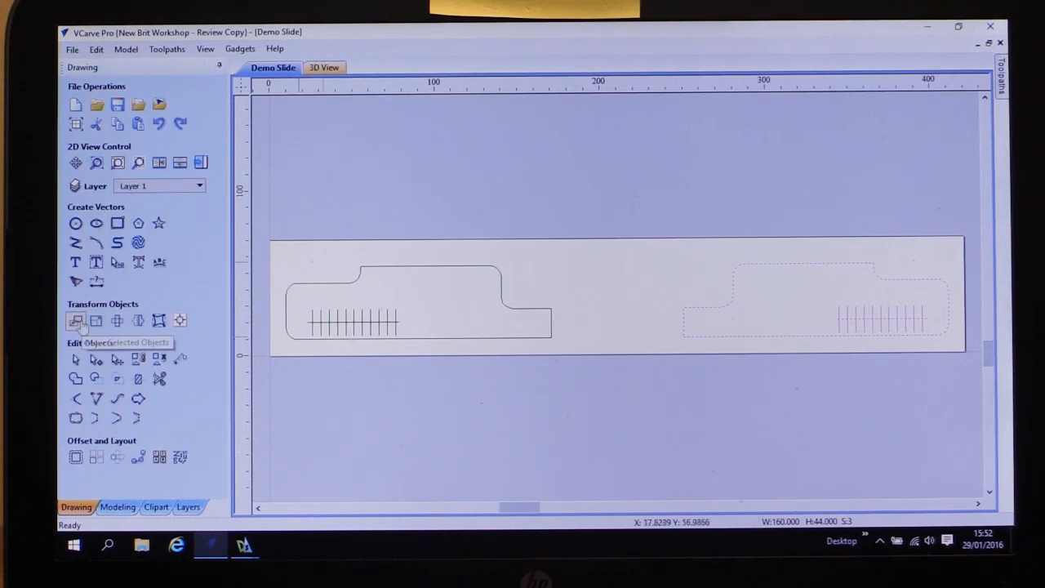
# Move the mirrored slider copy to absolute X 270, Y 32 beside the original.
pyautogui.click(75, 321)
pyautogui.write('270')
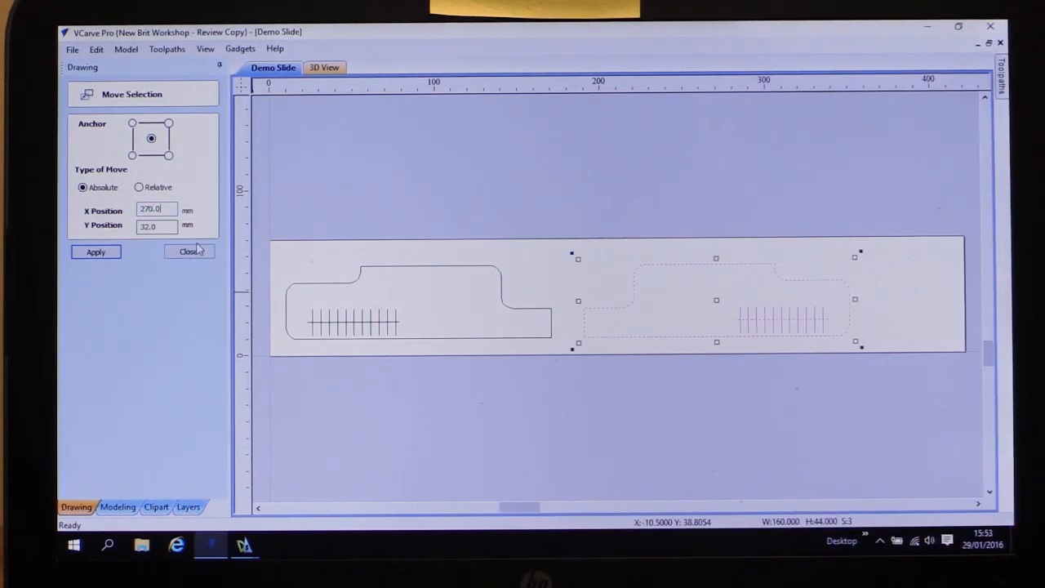
pyautogui.click(189, 252)
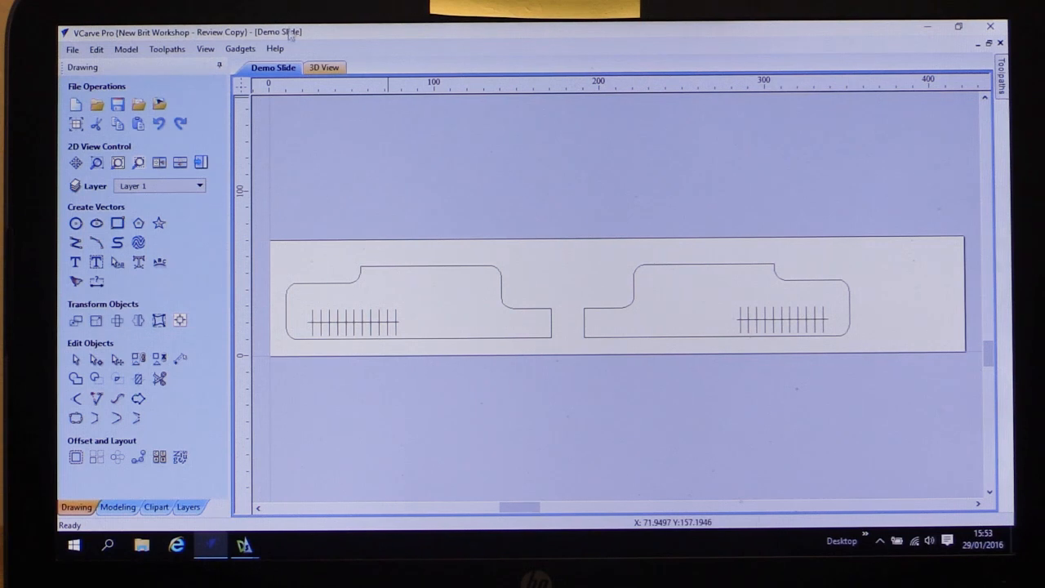
pyautogui.click(50, 49)
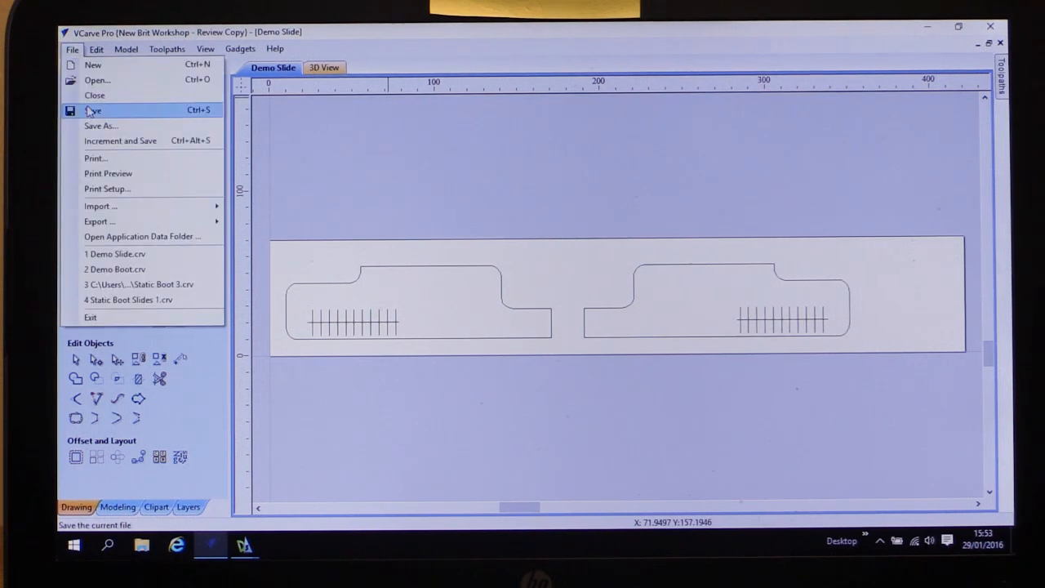